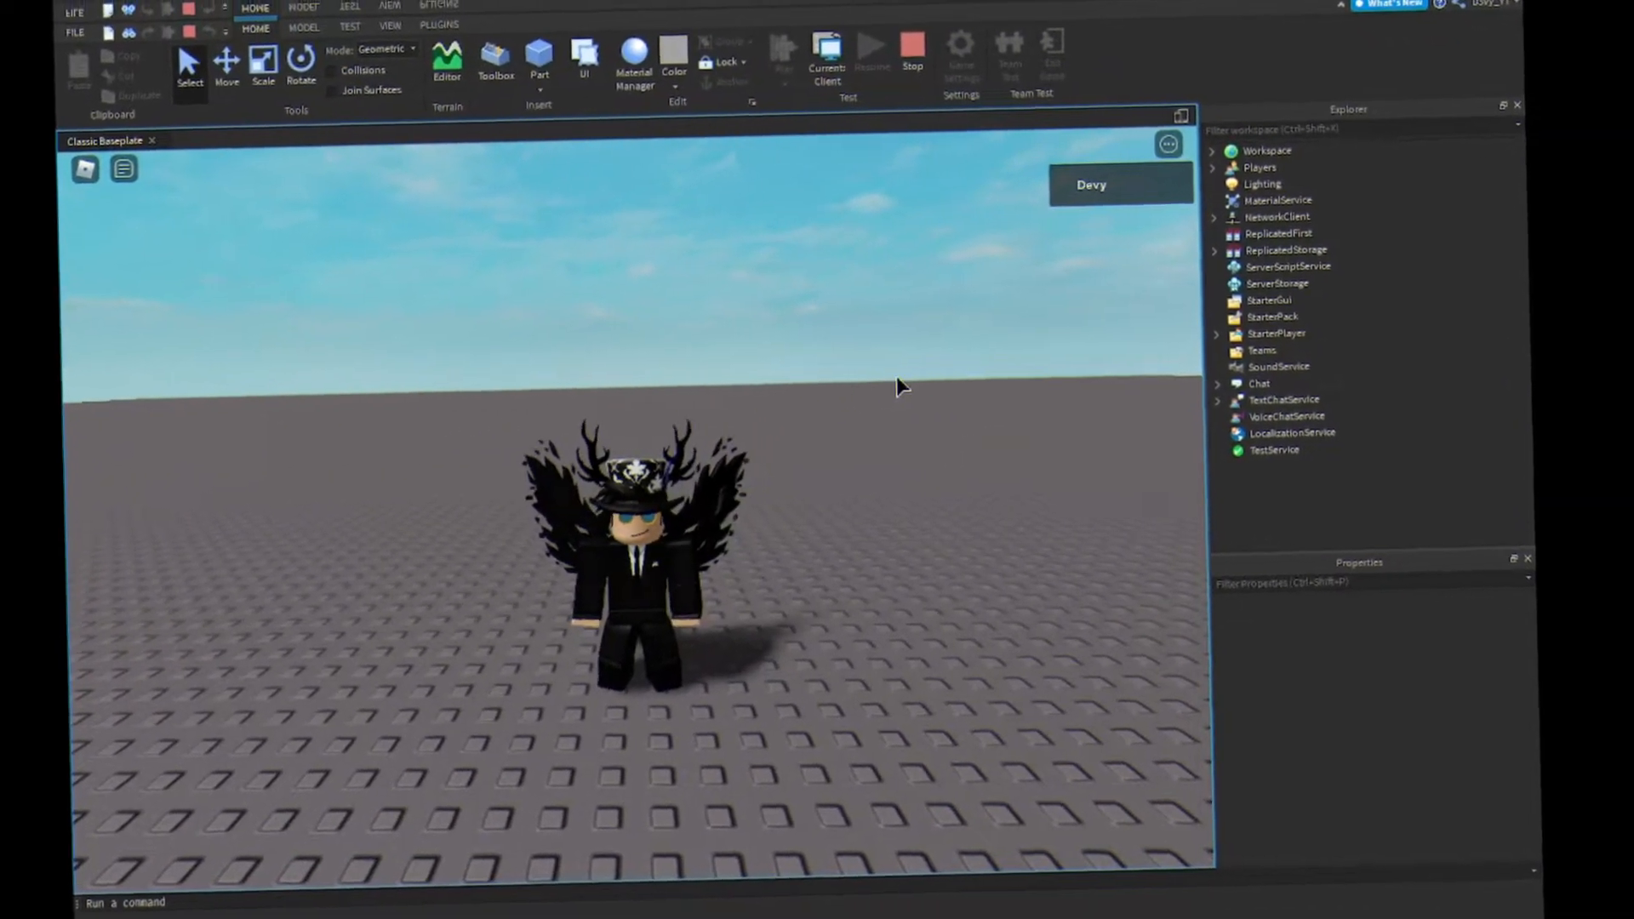
Stop the running play test and return to editing the Classic Baseplate.
key("Escape")
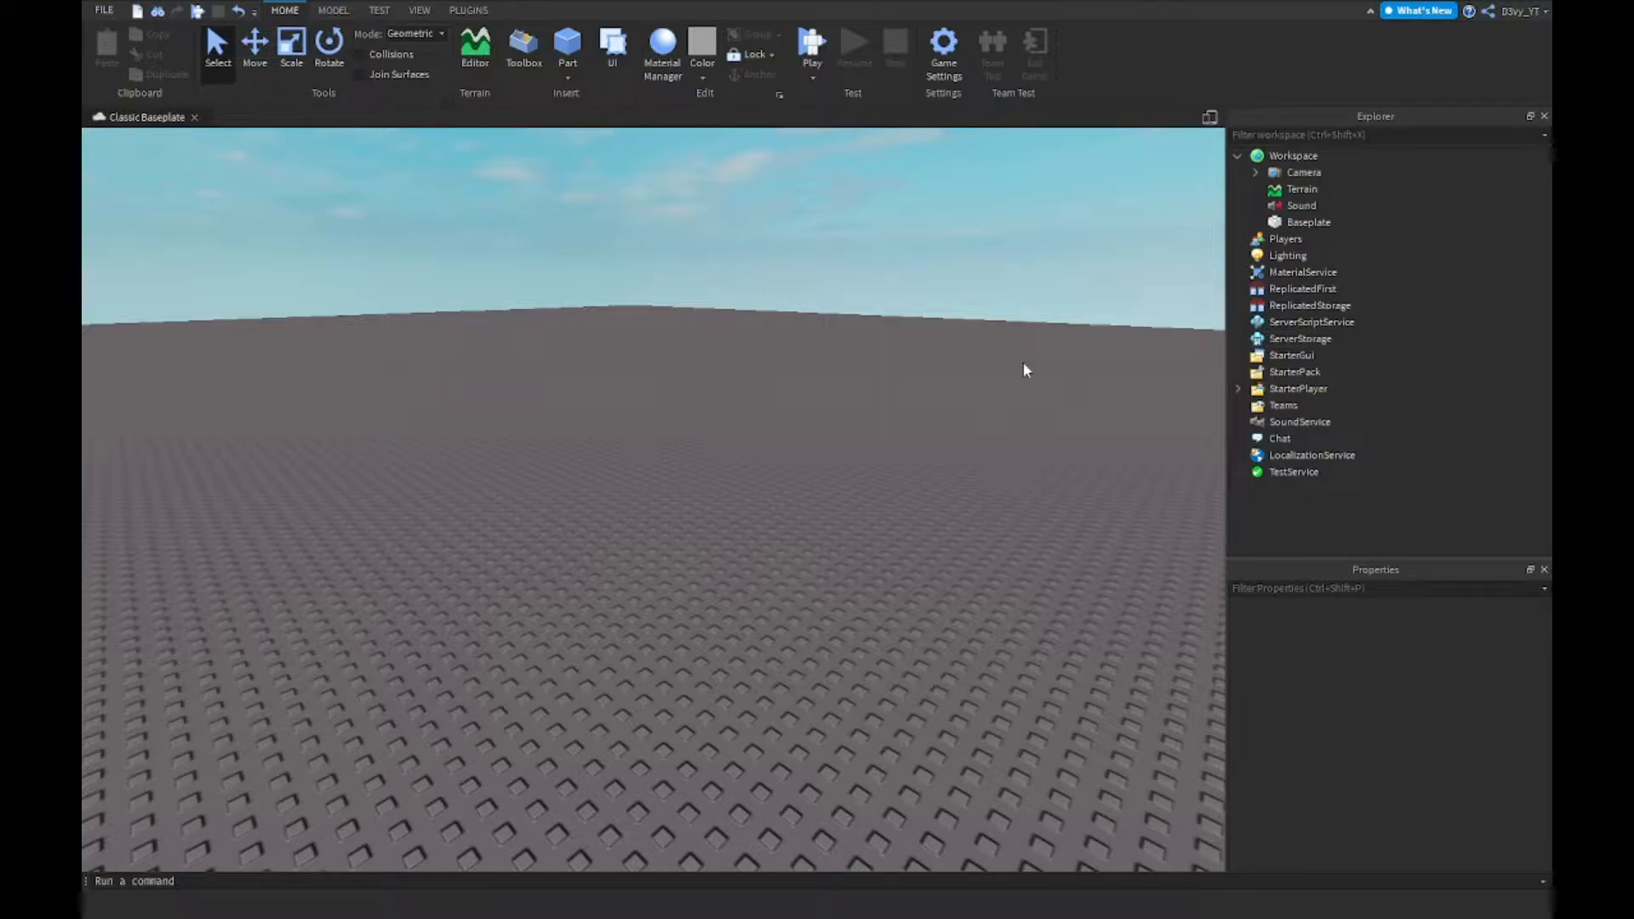
mouse_move(1008, 369)
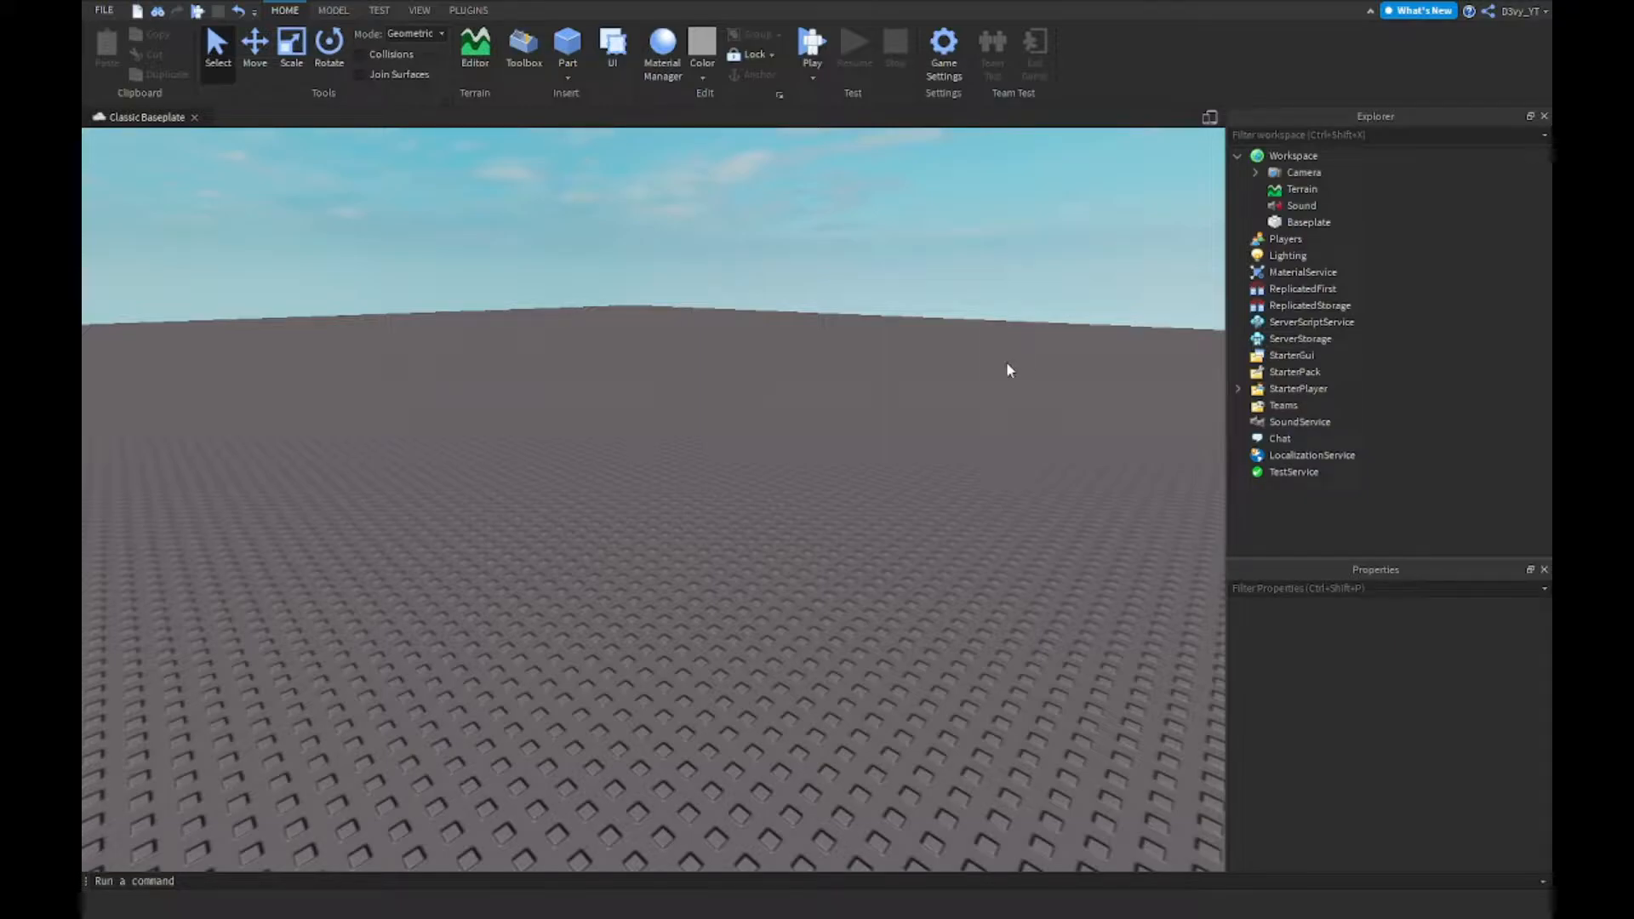
mouse_move(997, 359)
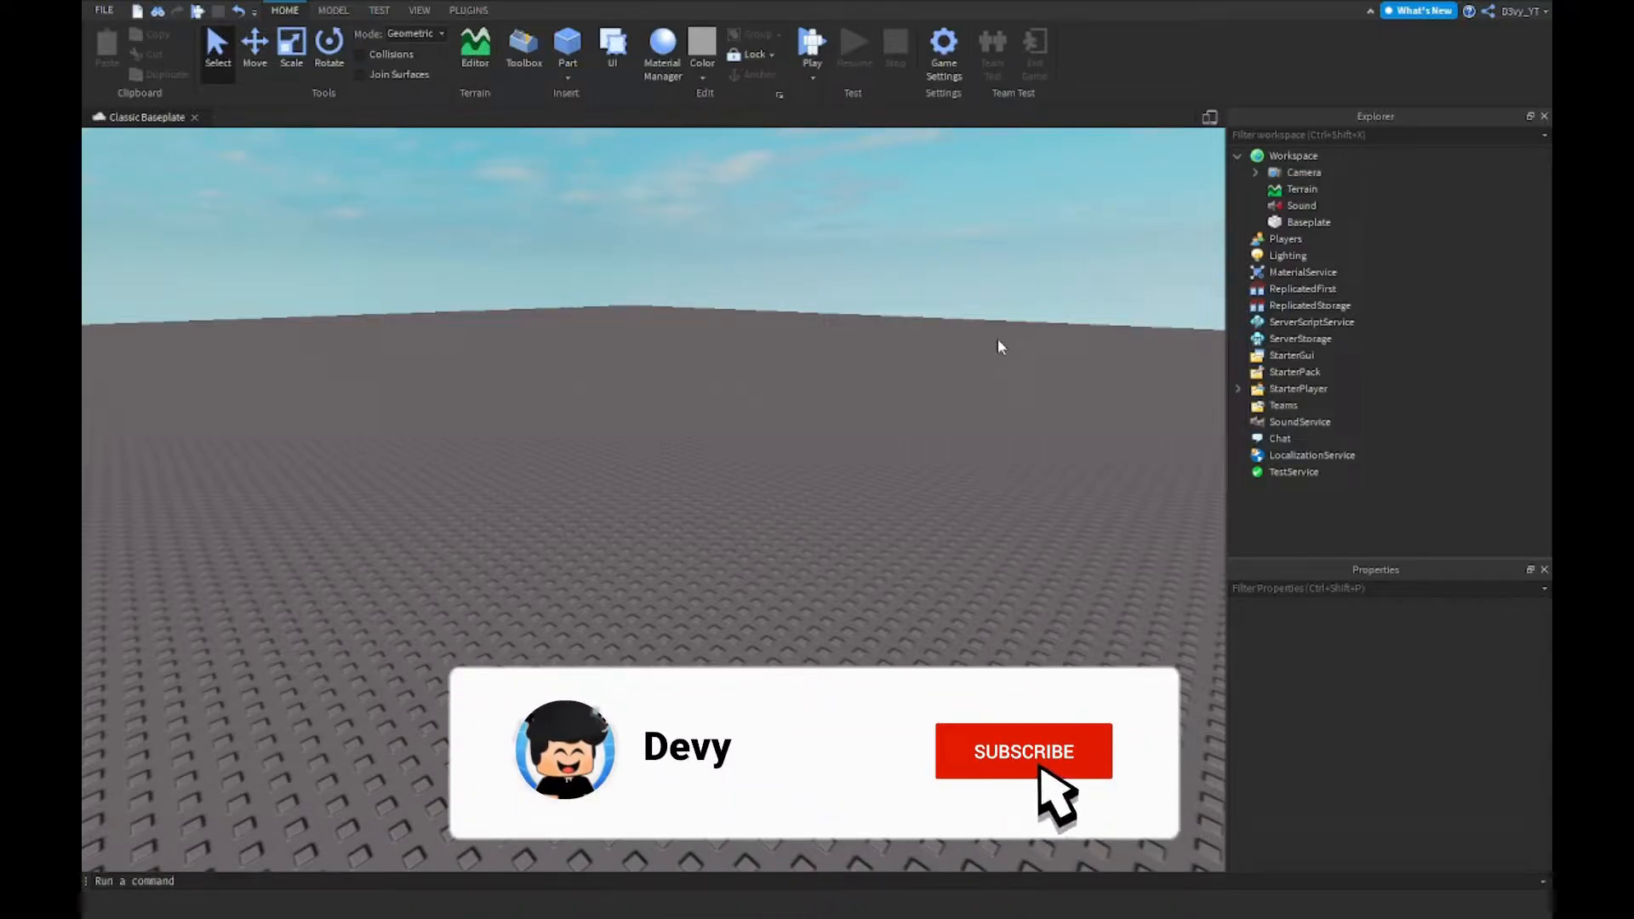
Select the Sound in Workspace and preview its audio several times from the Properties panel.
left_click(1023, 750)
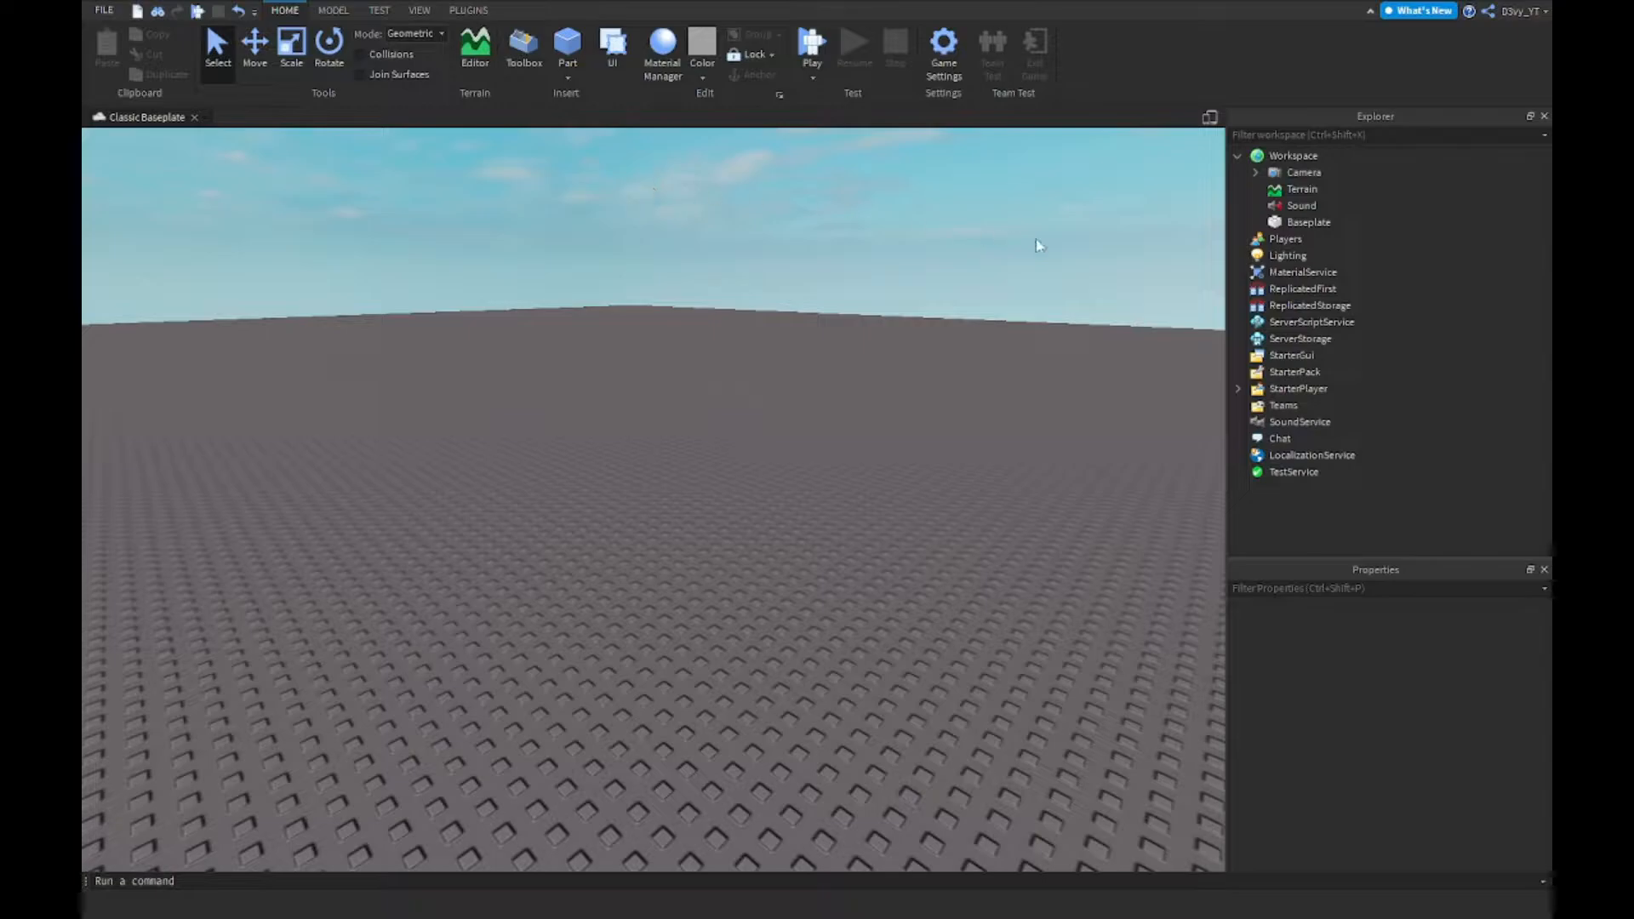
mouse_move(1298, 206)
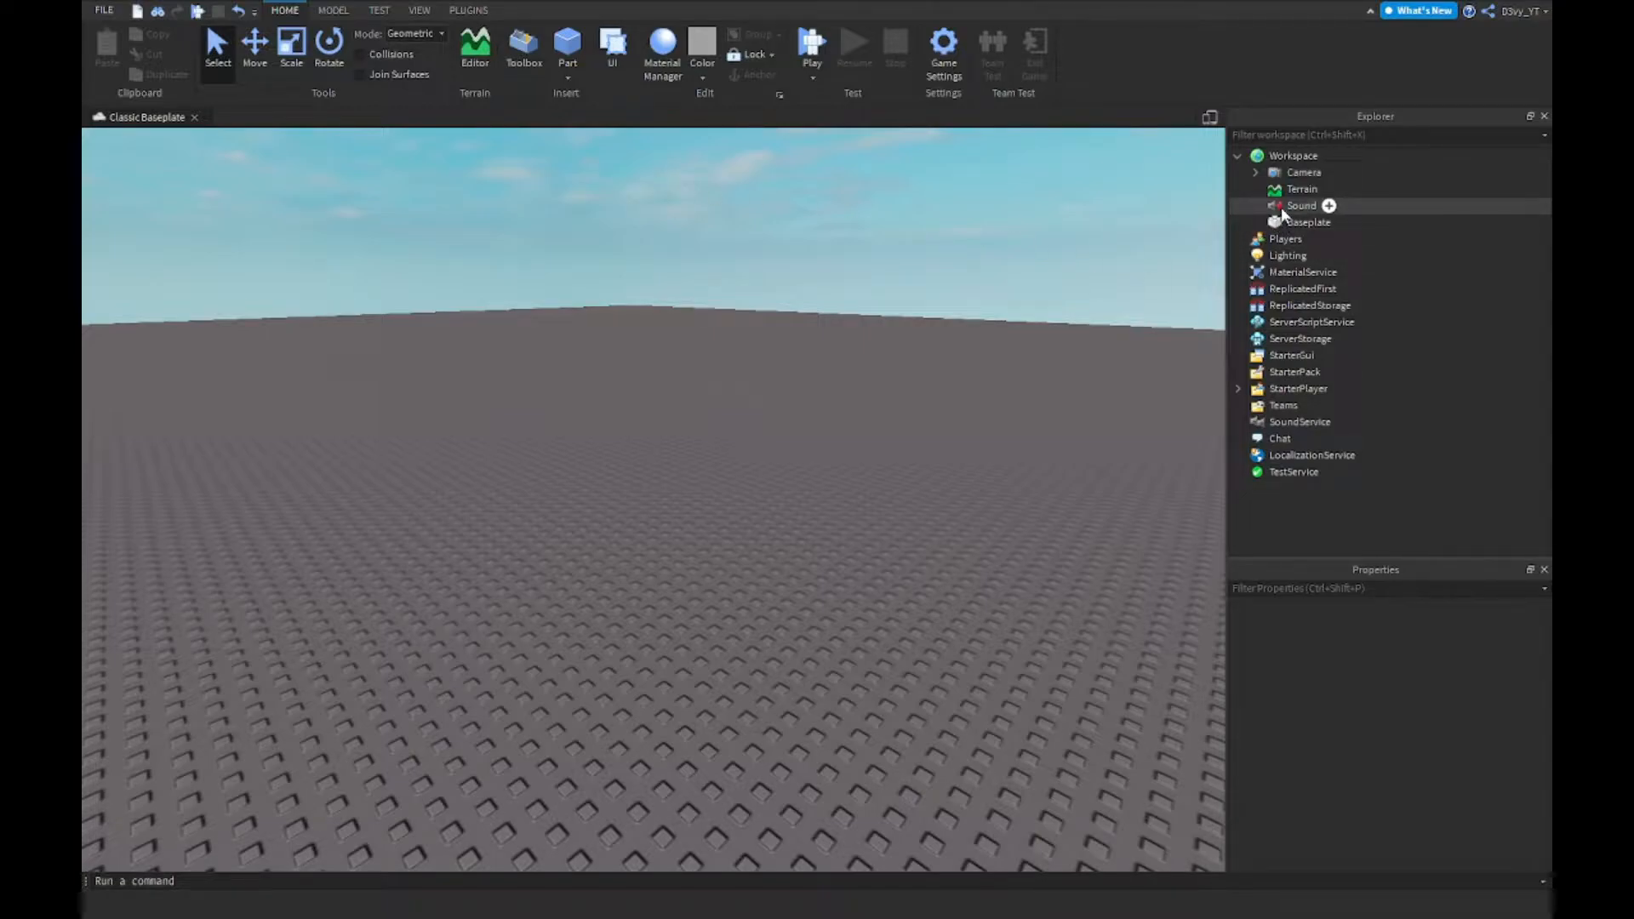
left_click(1300, 206)
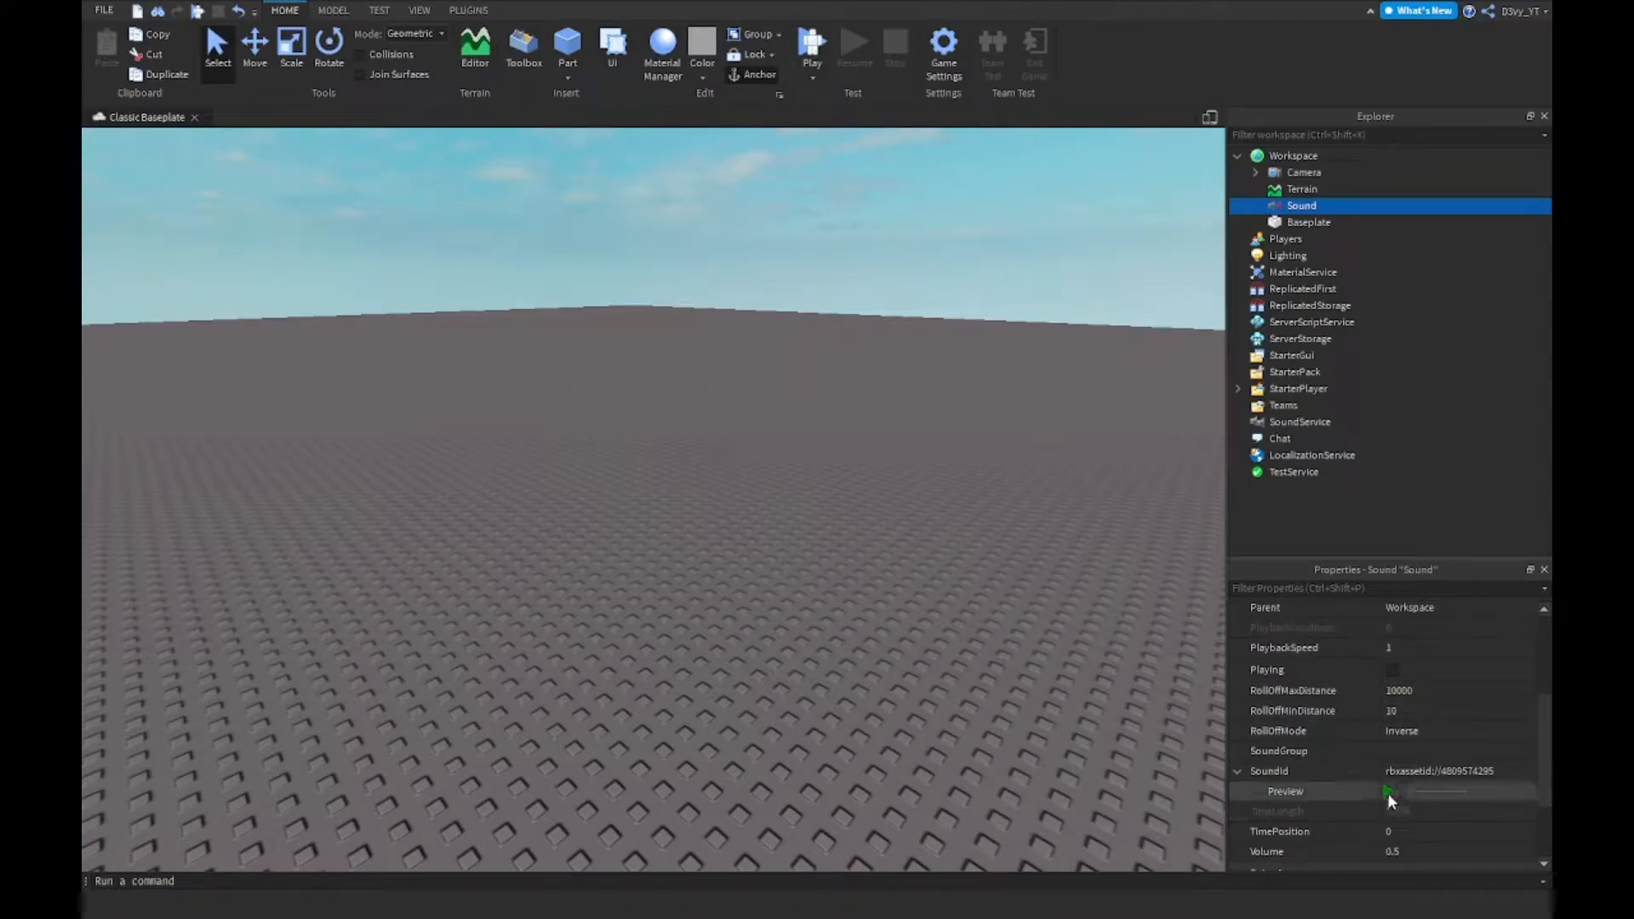
left_click(1387, 791)
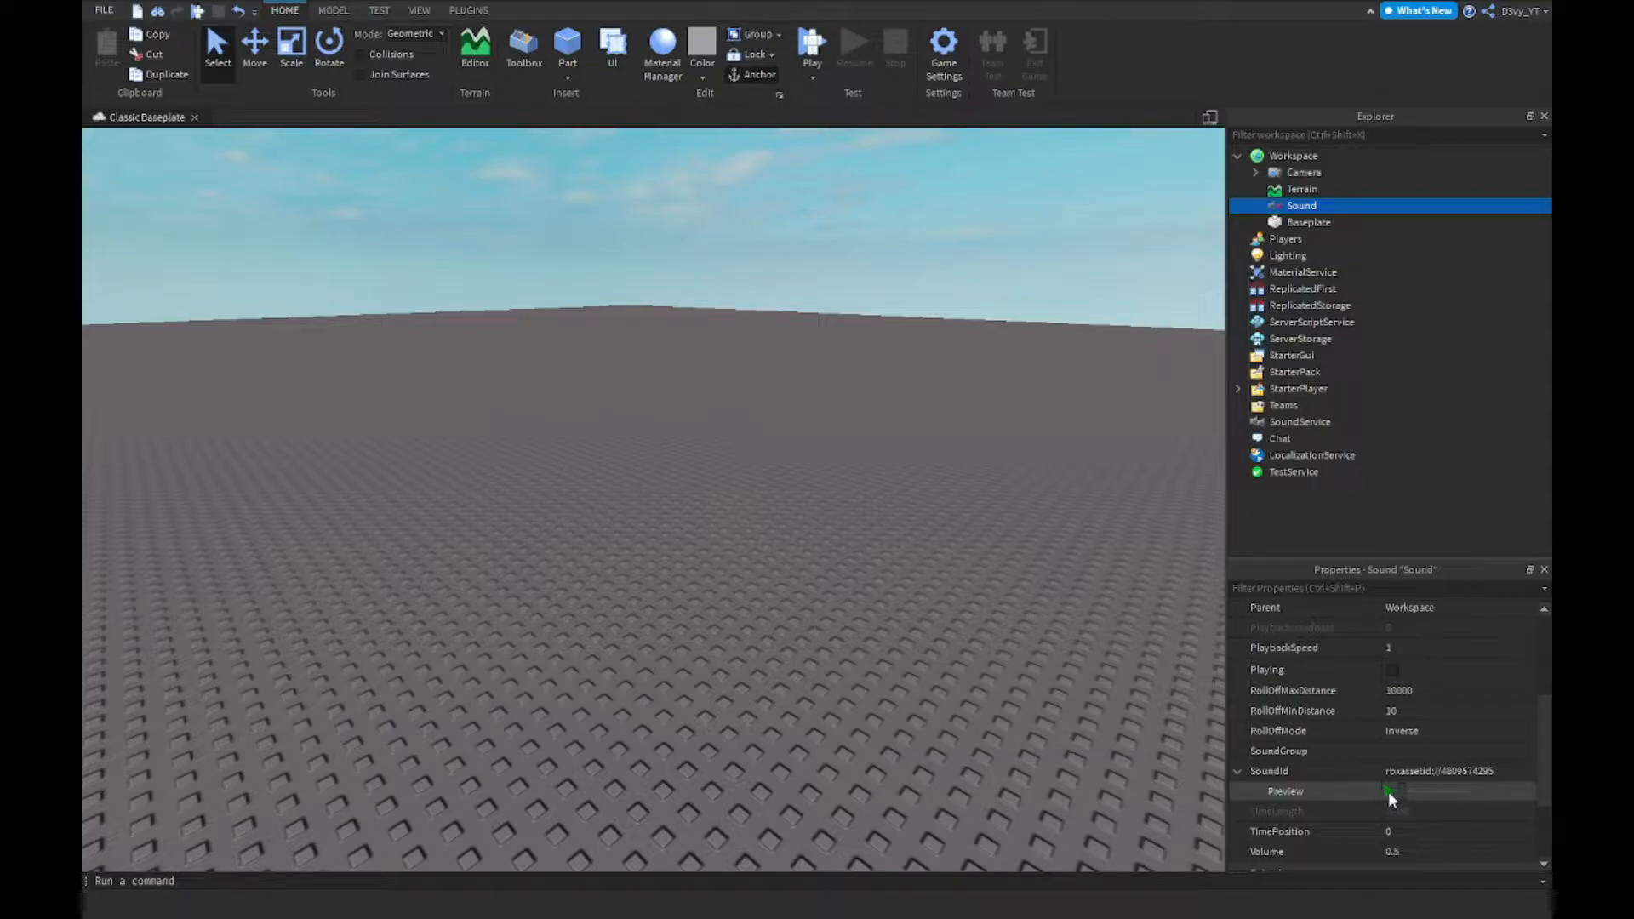
left_click(1390, 791)
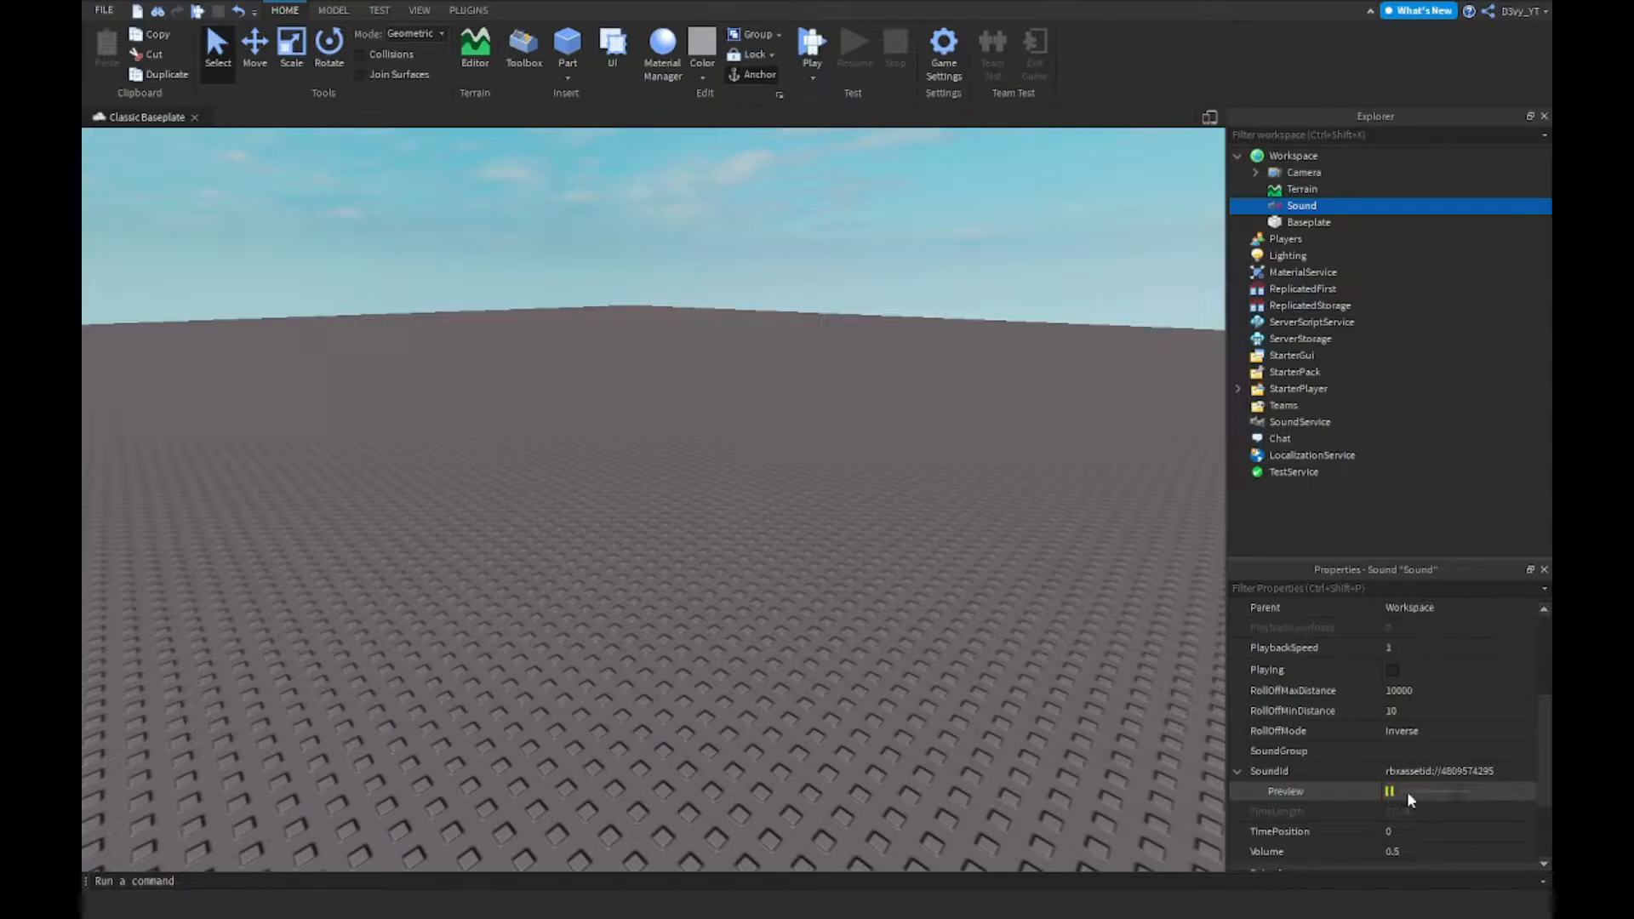
left_click(1390, 792)
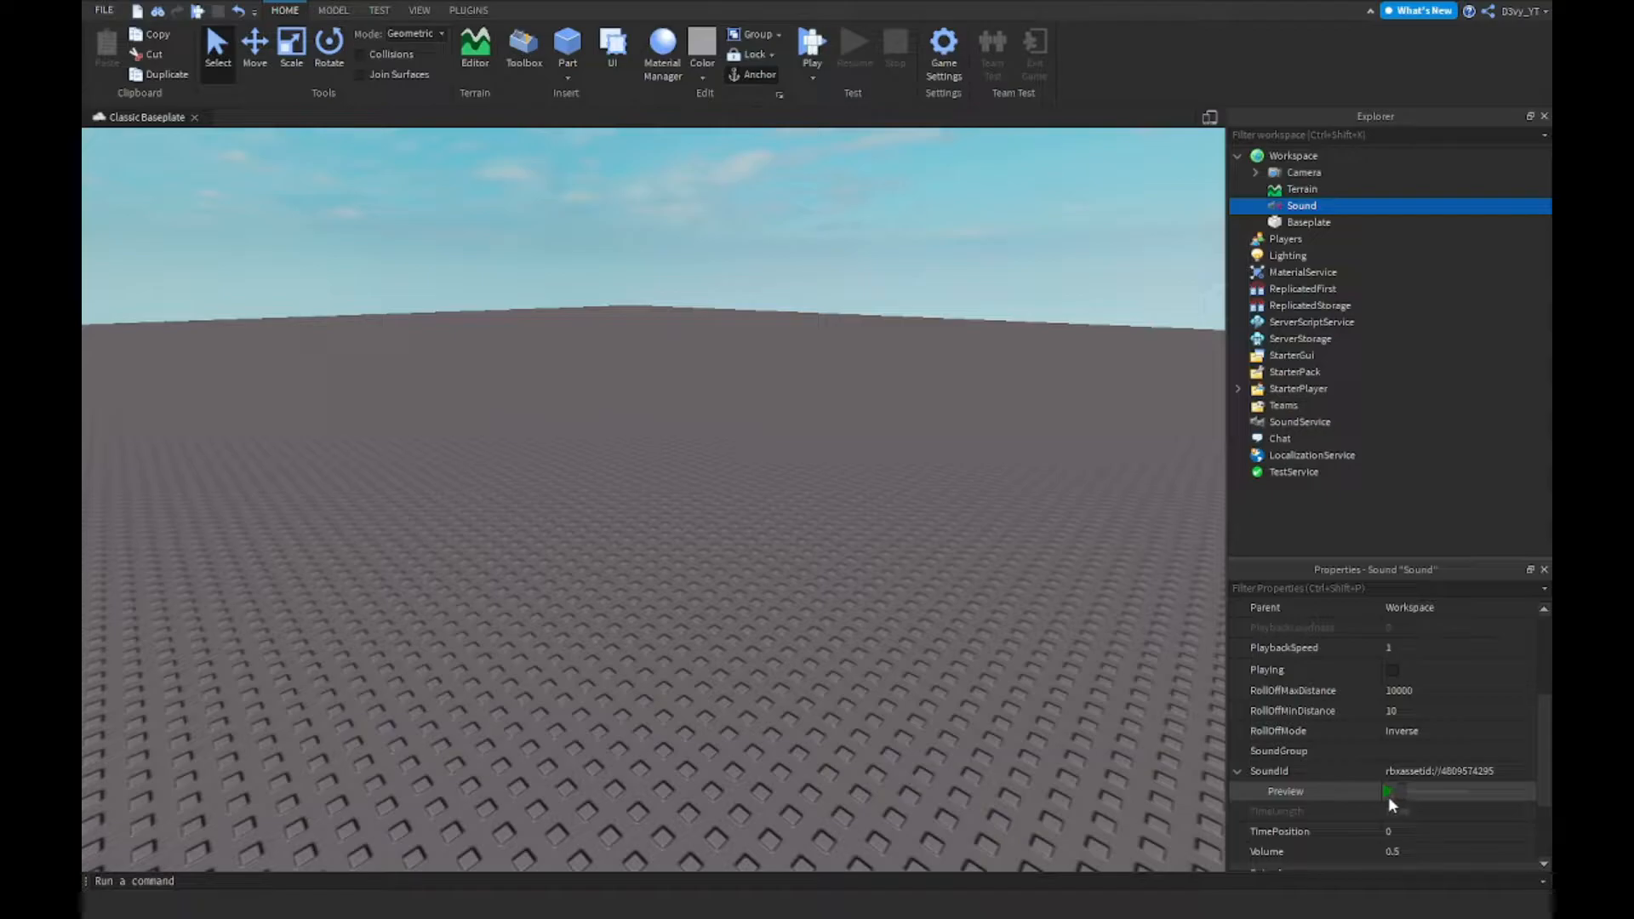
left_click(1388, 791)
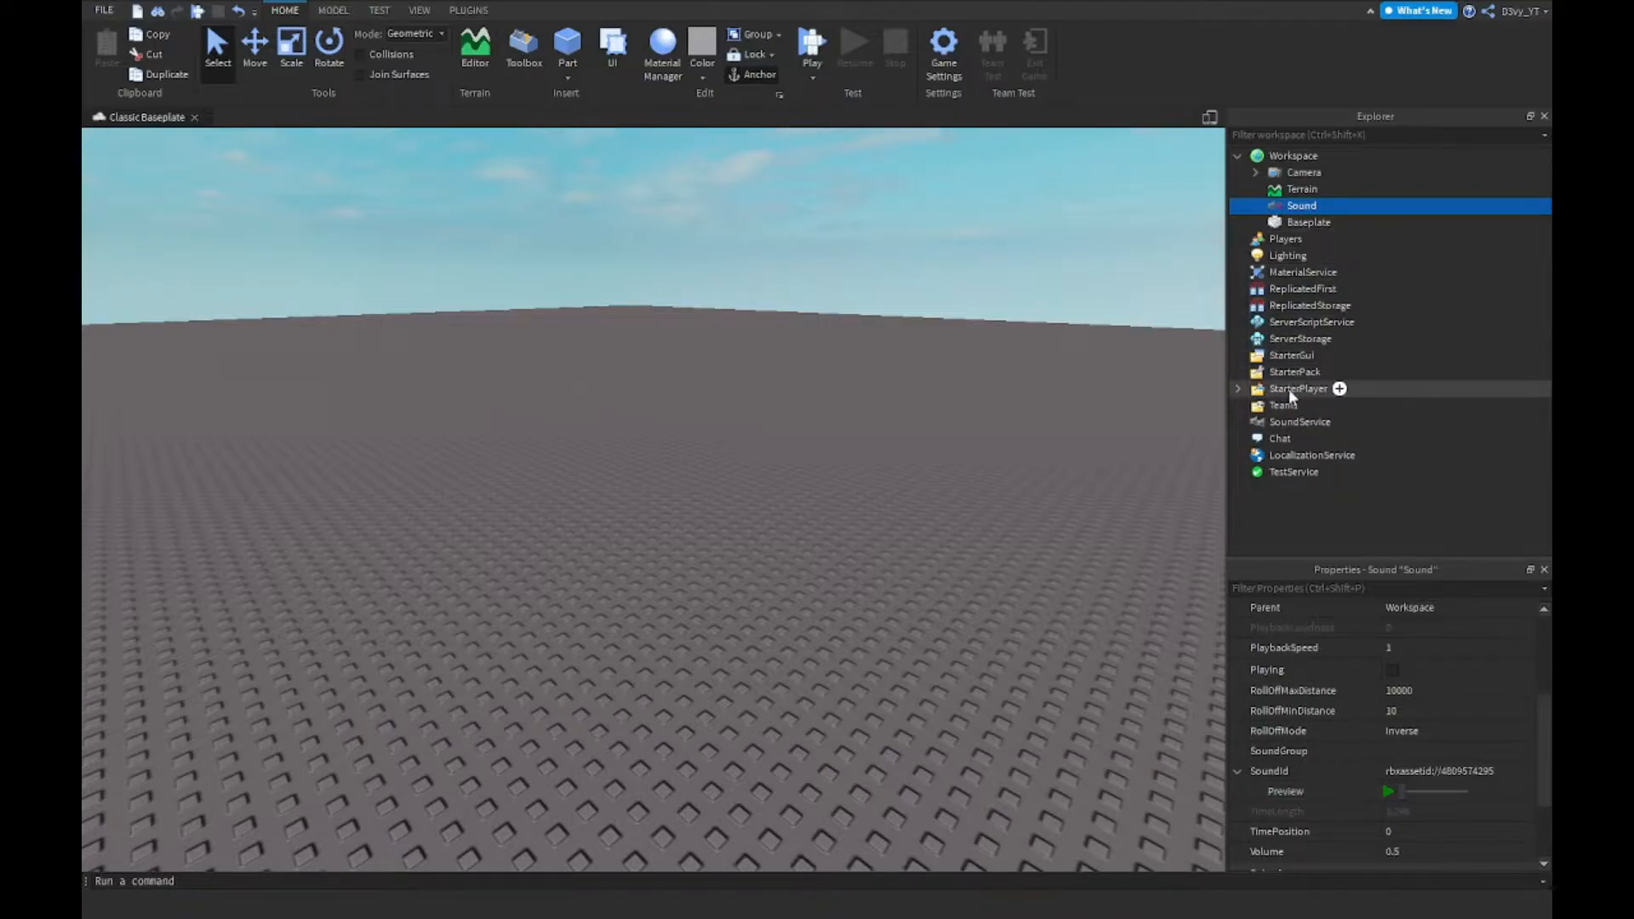
Expand StarterPlayer and select StarterCharacterScripts to hold the new script.
left_click(1237, 388)
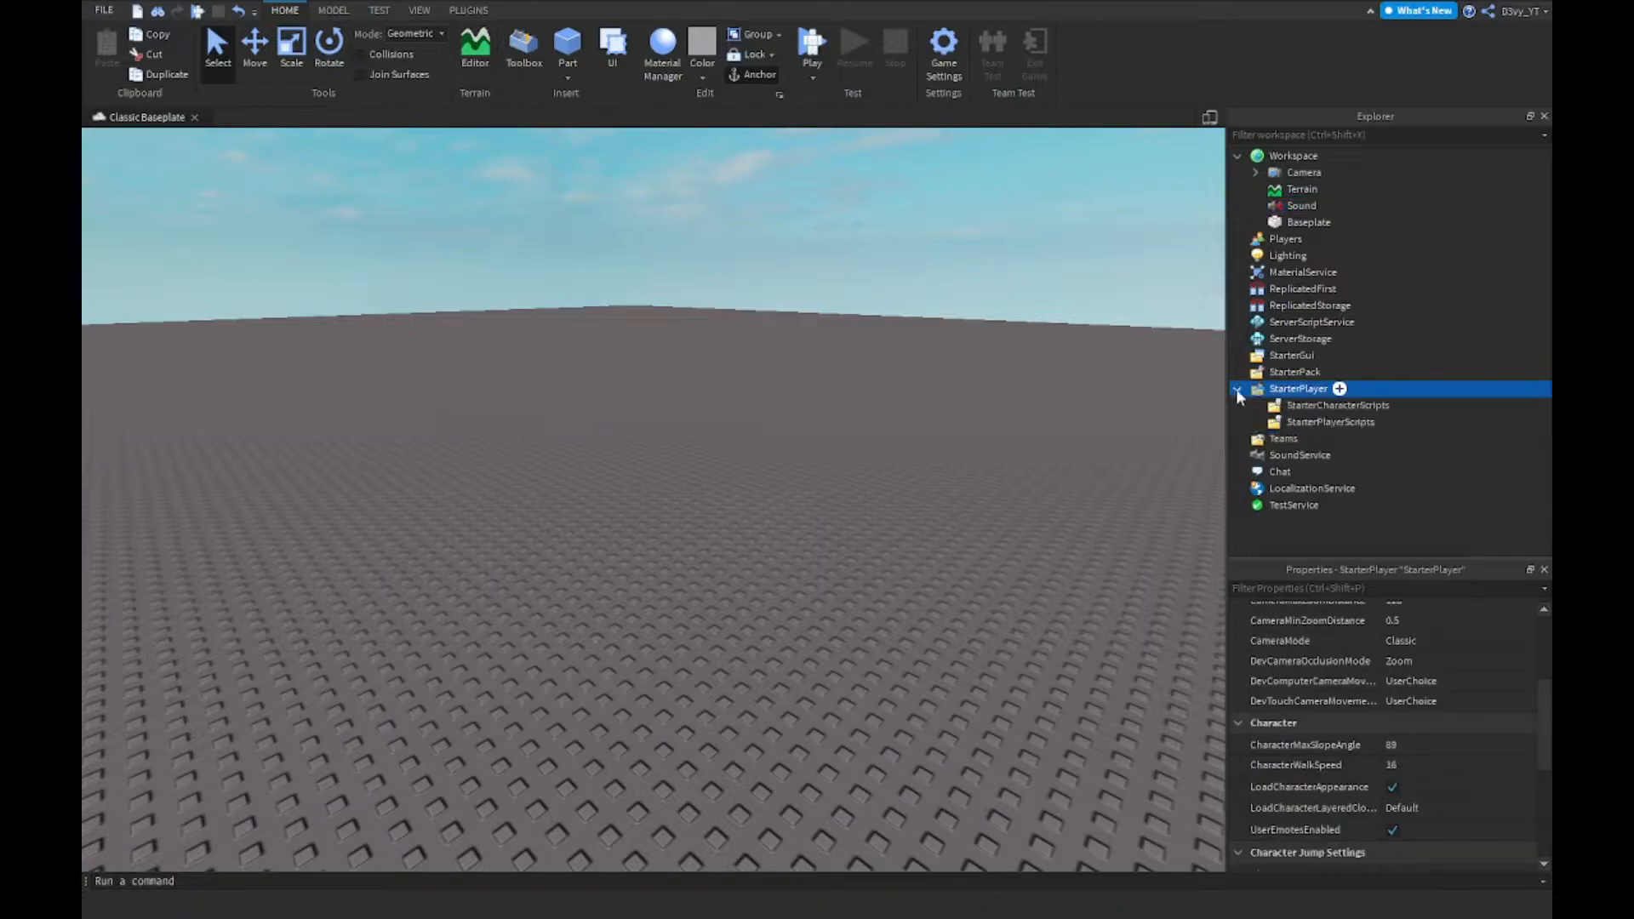
left_click(1337, 405)
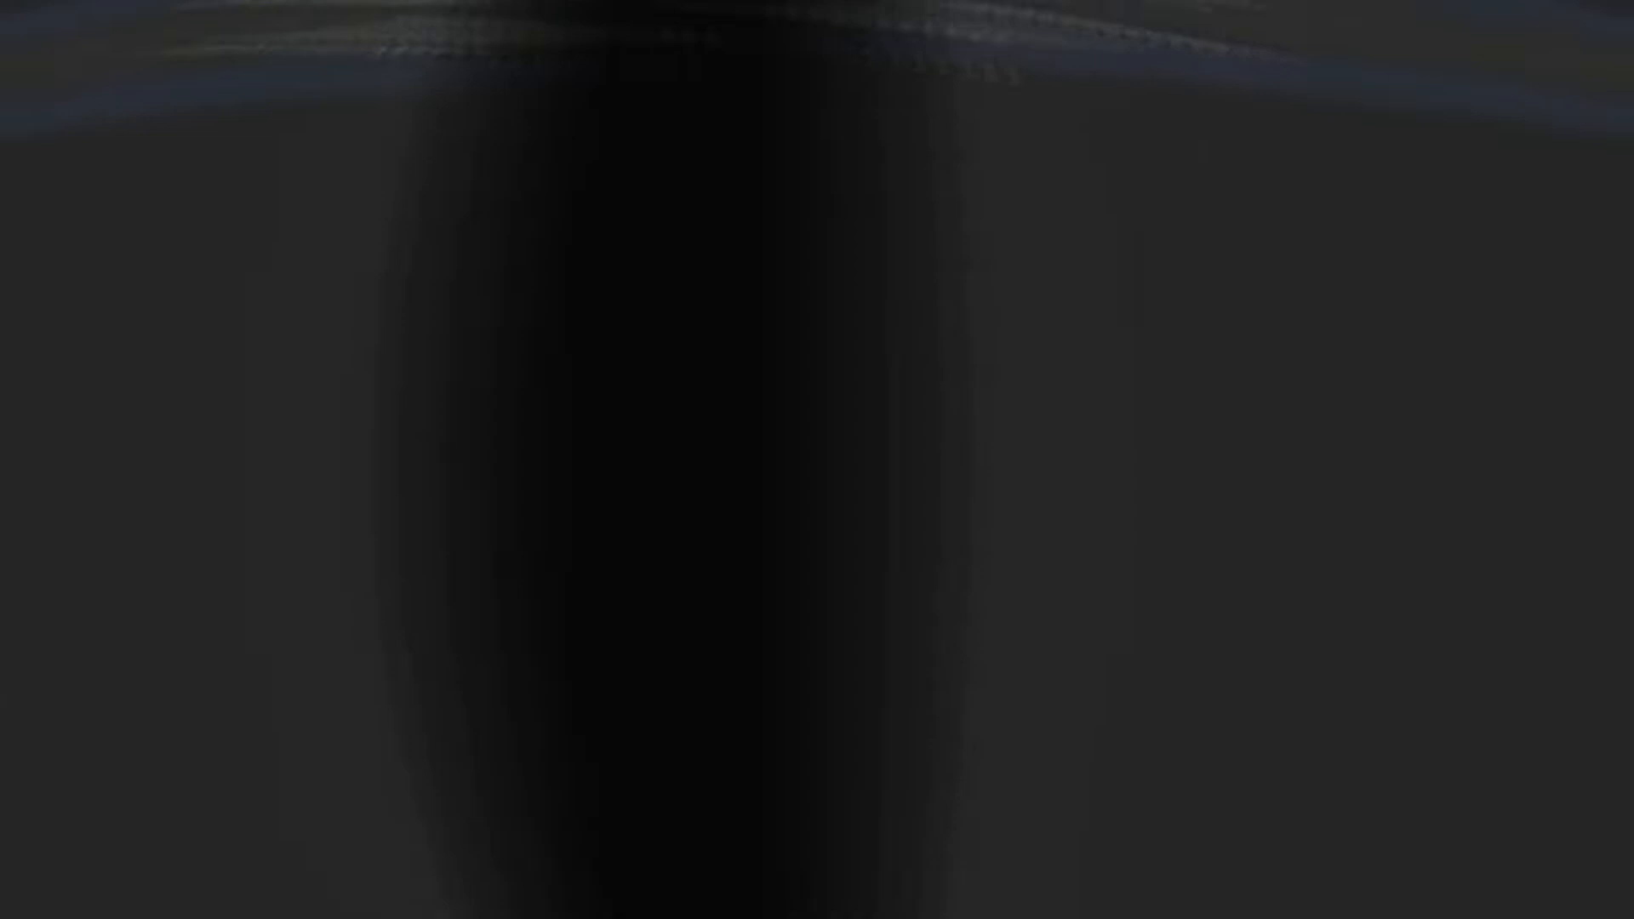
Write the LocalScript setting HumanoidRootPart's Died.SoundId from script.Sound.SoundId, then return to the baseplate.
type("local HumanoidR")
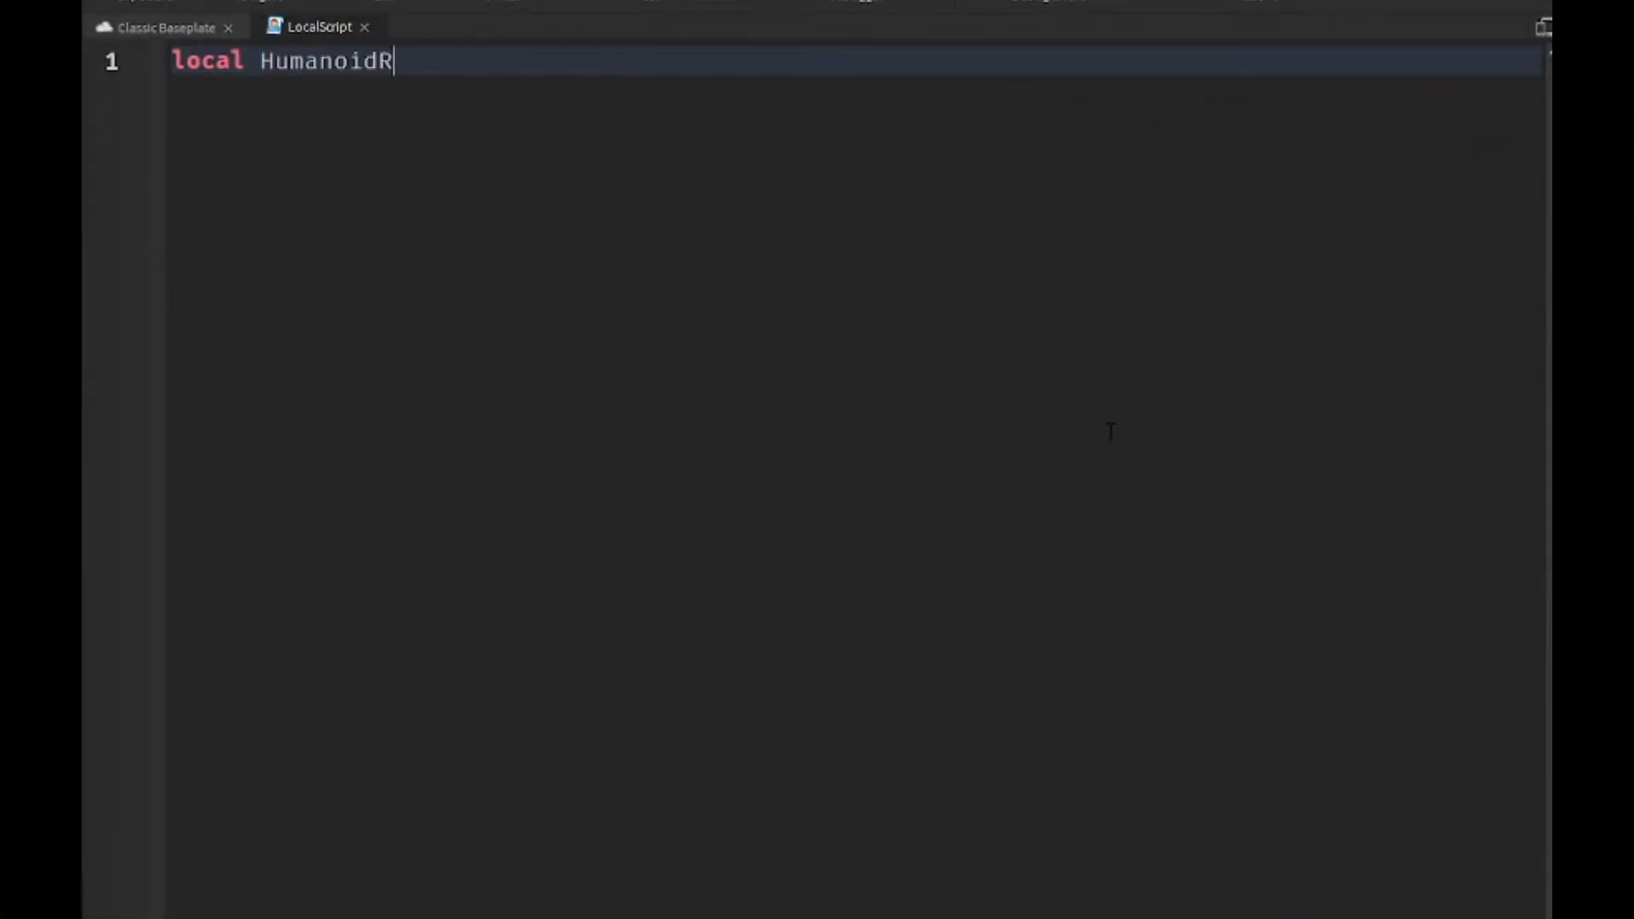
type("ootPart = script.Parent.")
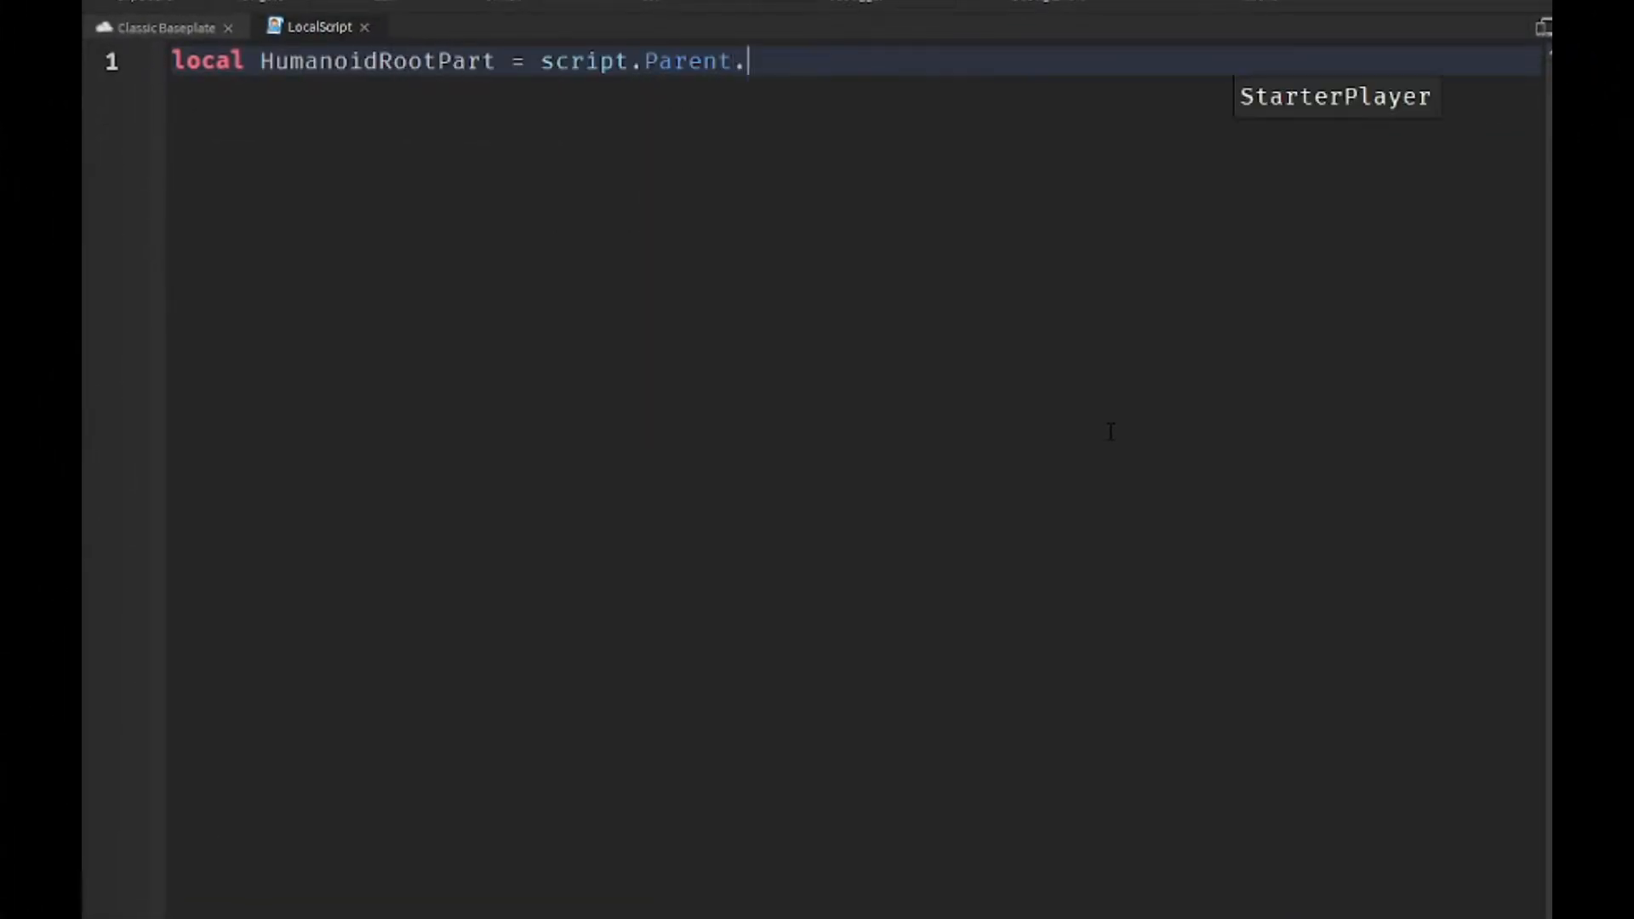
type(":WaitForChild(\"HumanoidRootPart")
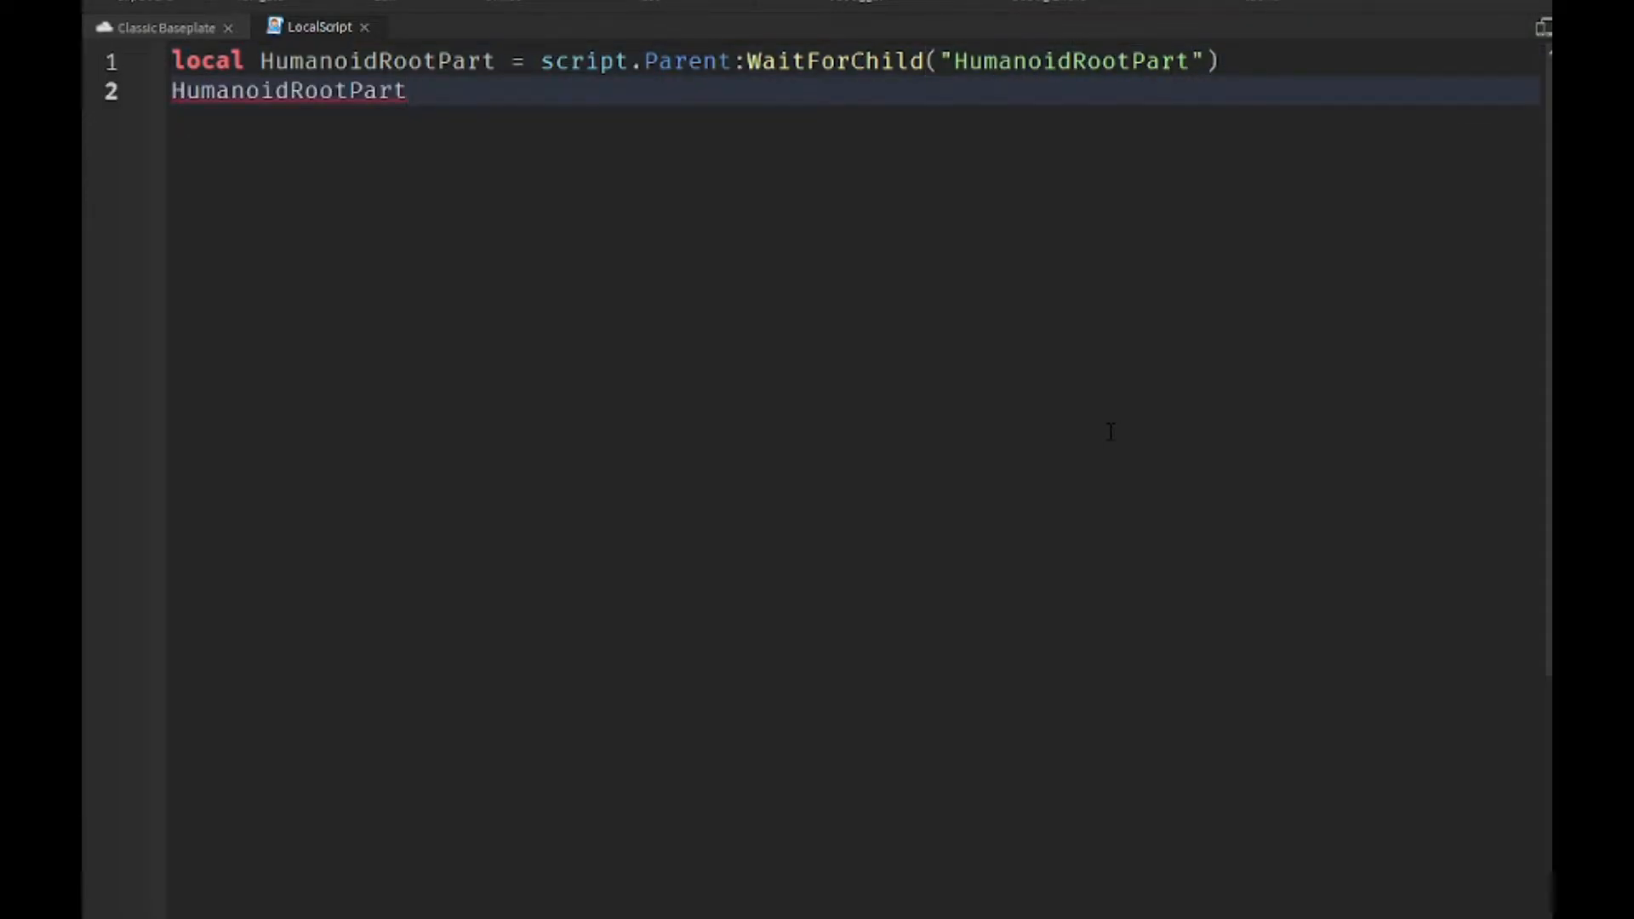
type(":WaitForChild(\"Died\").SoundId = script:WaitForChild(")
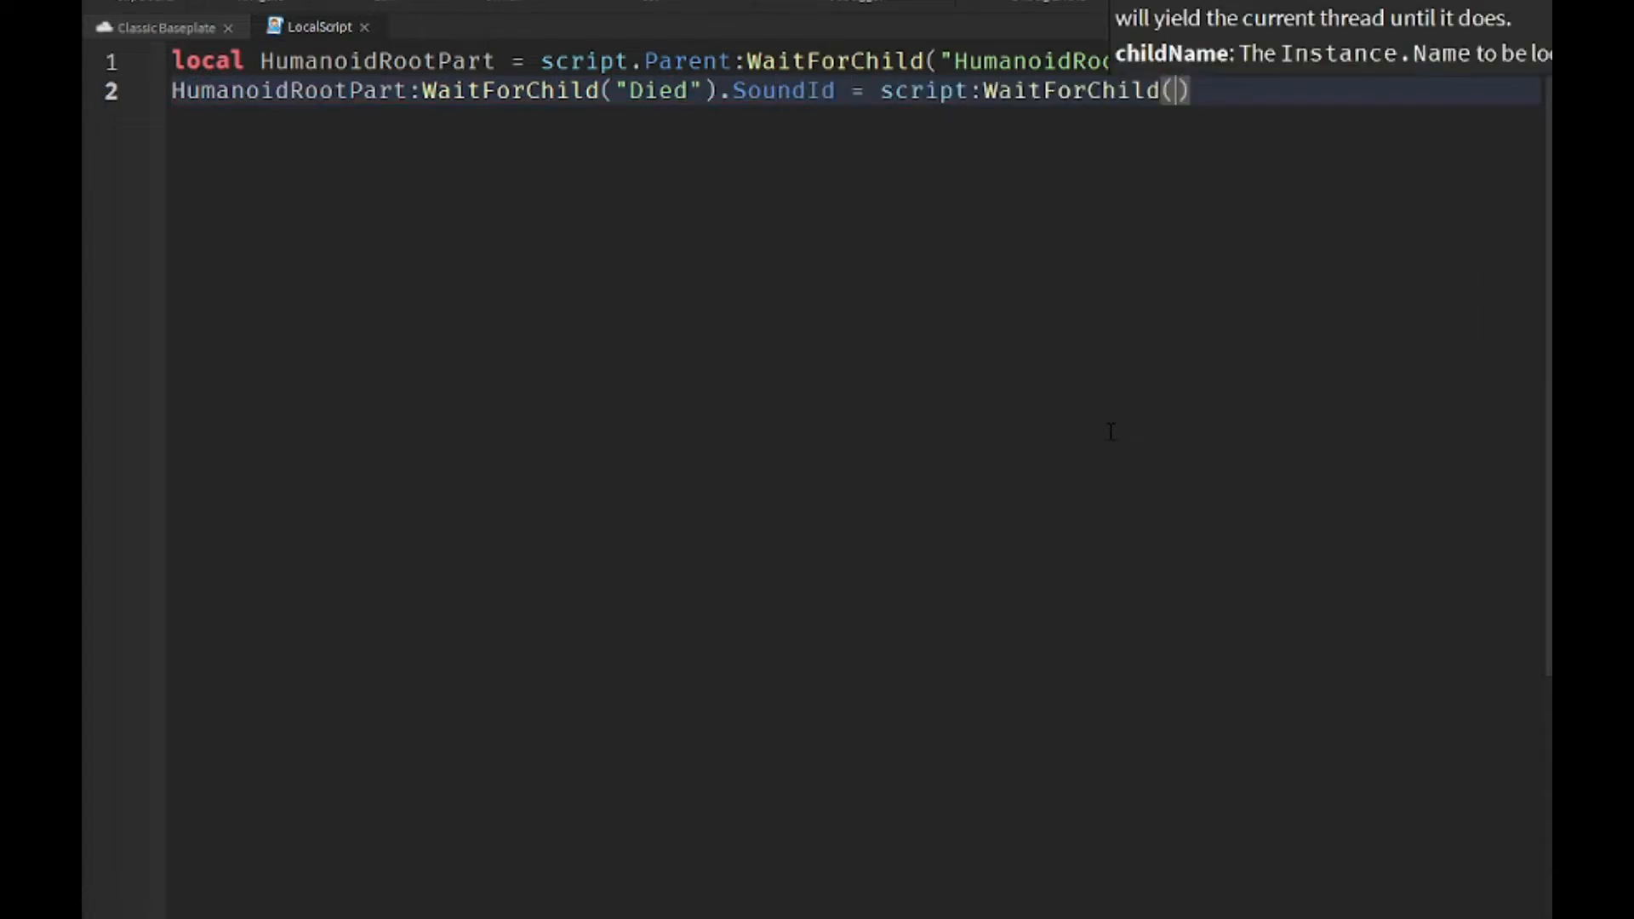
type("\"Sound\").SoundId")
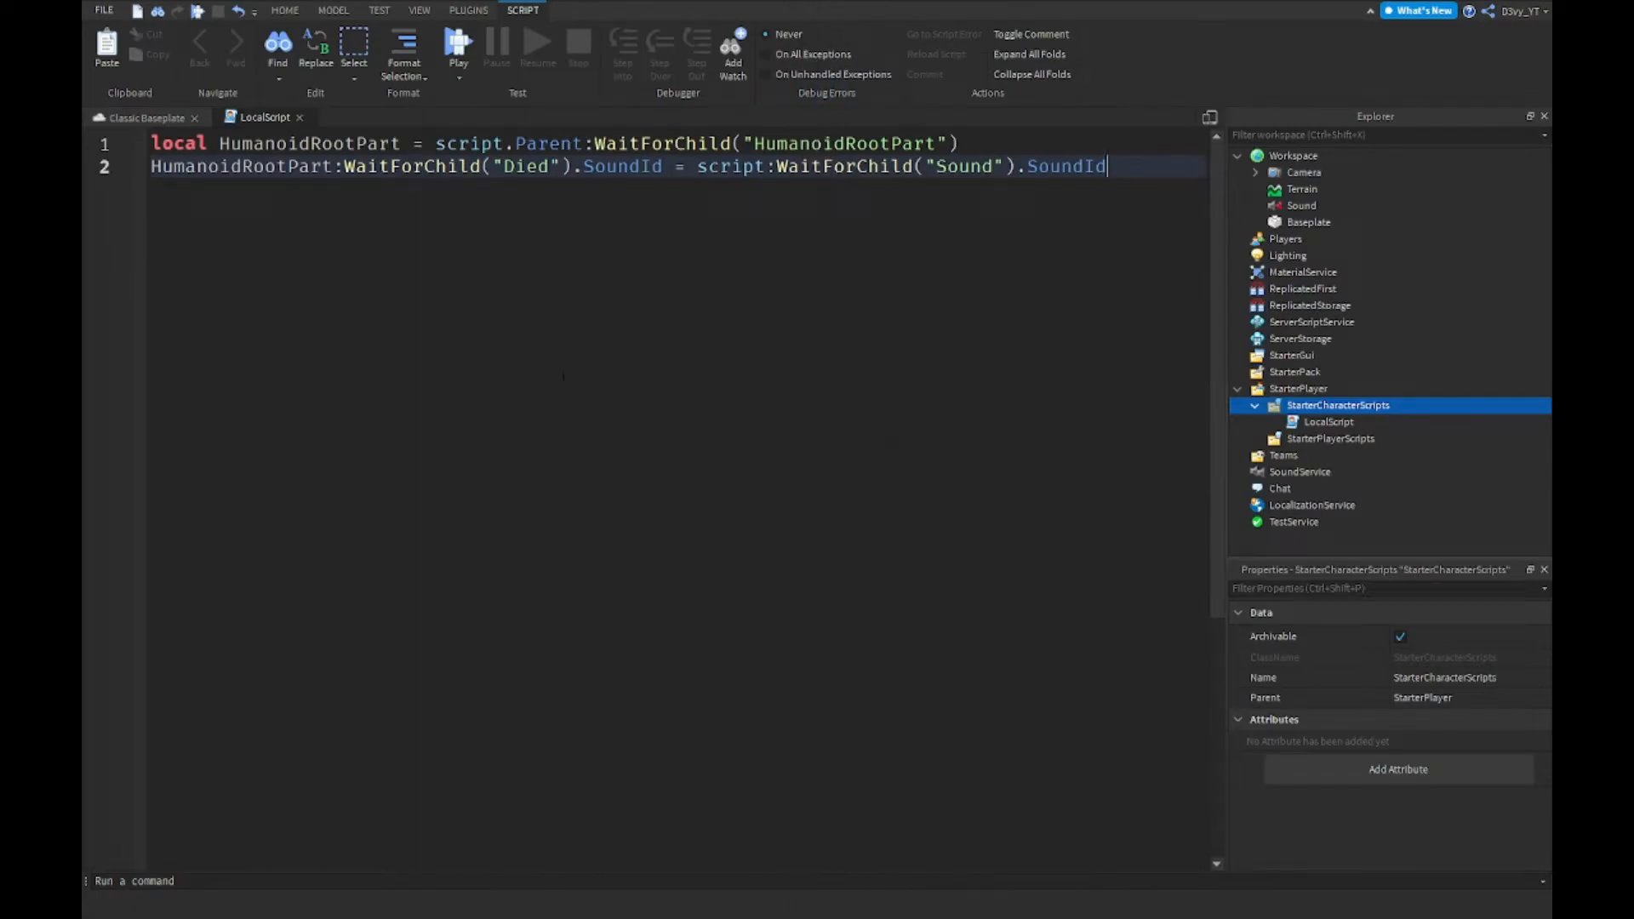
triple_click(625, 165)
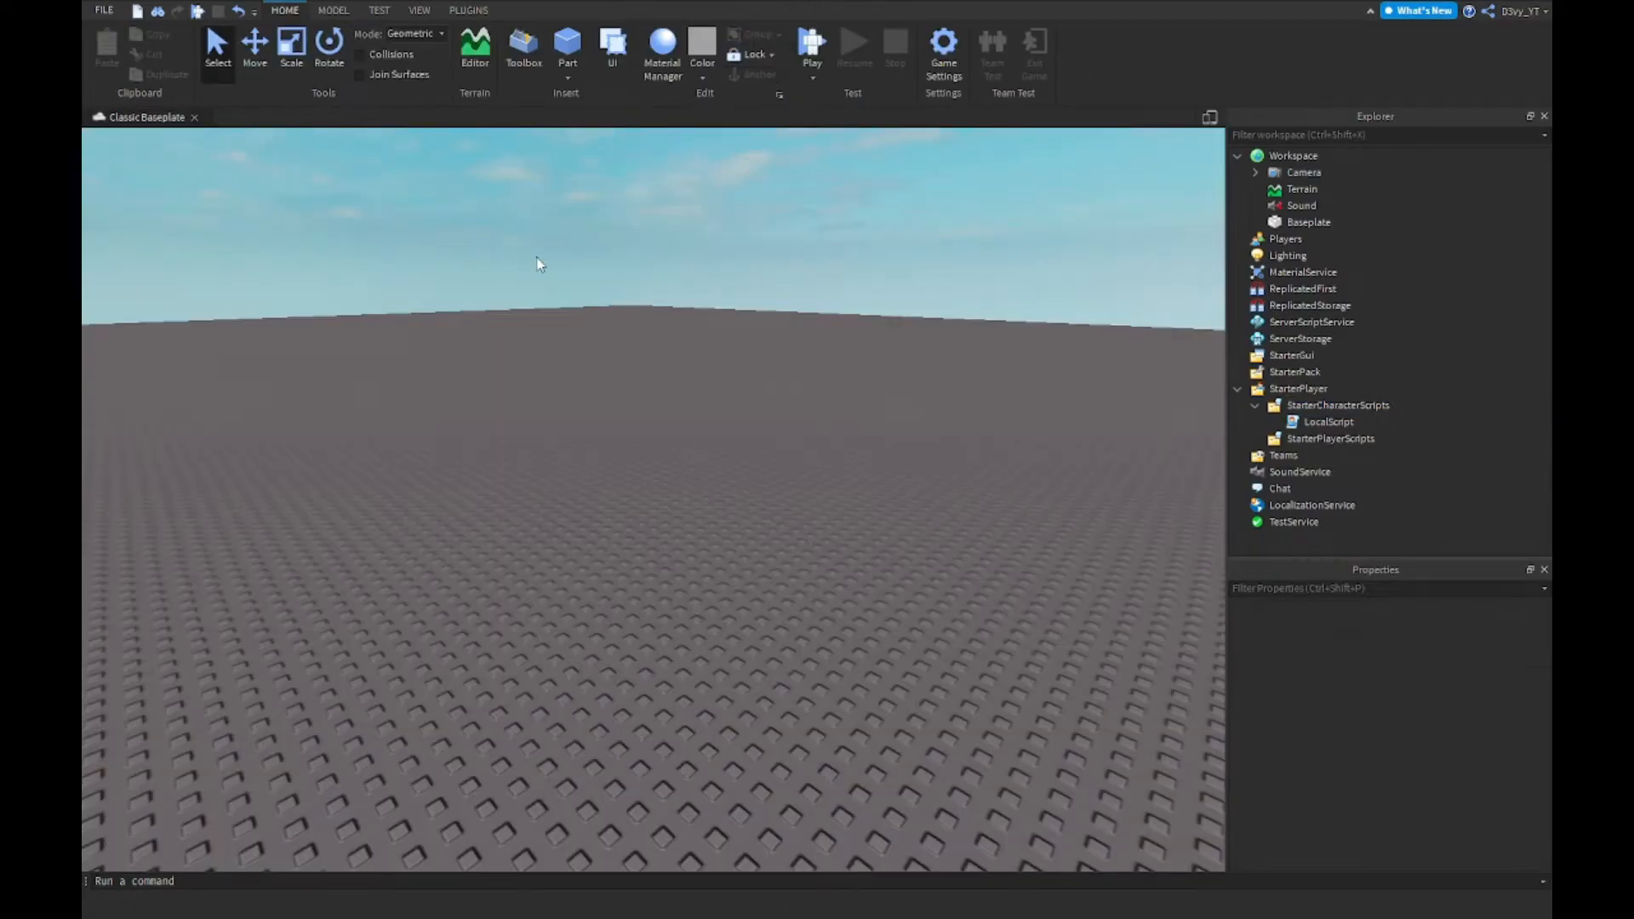
Run a quick play test from the Home tab and stop it.
left_click(810, 48)
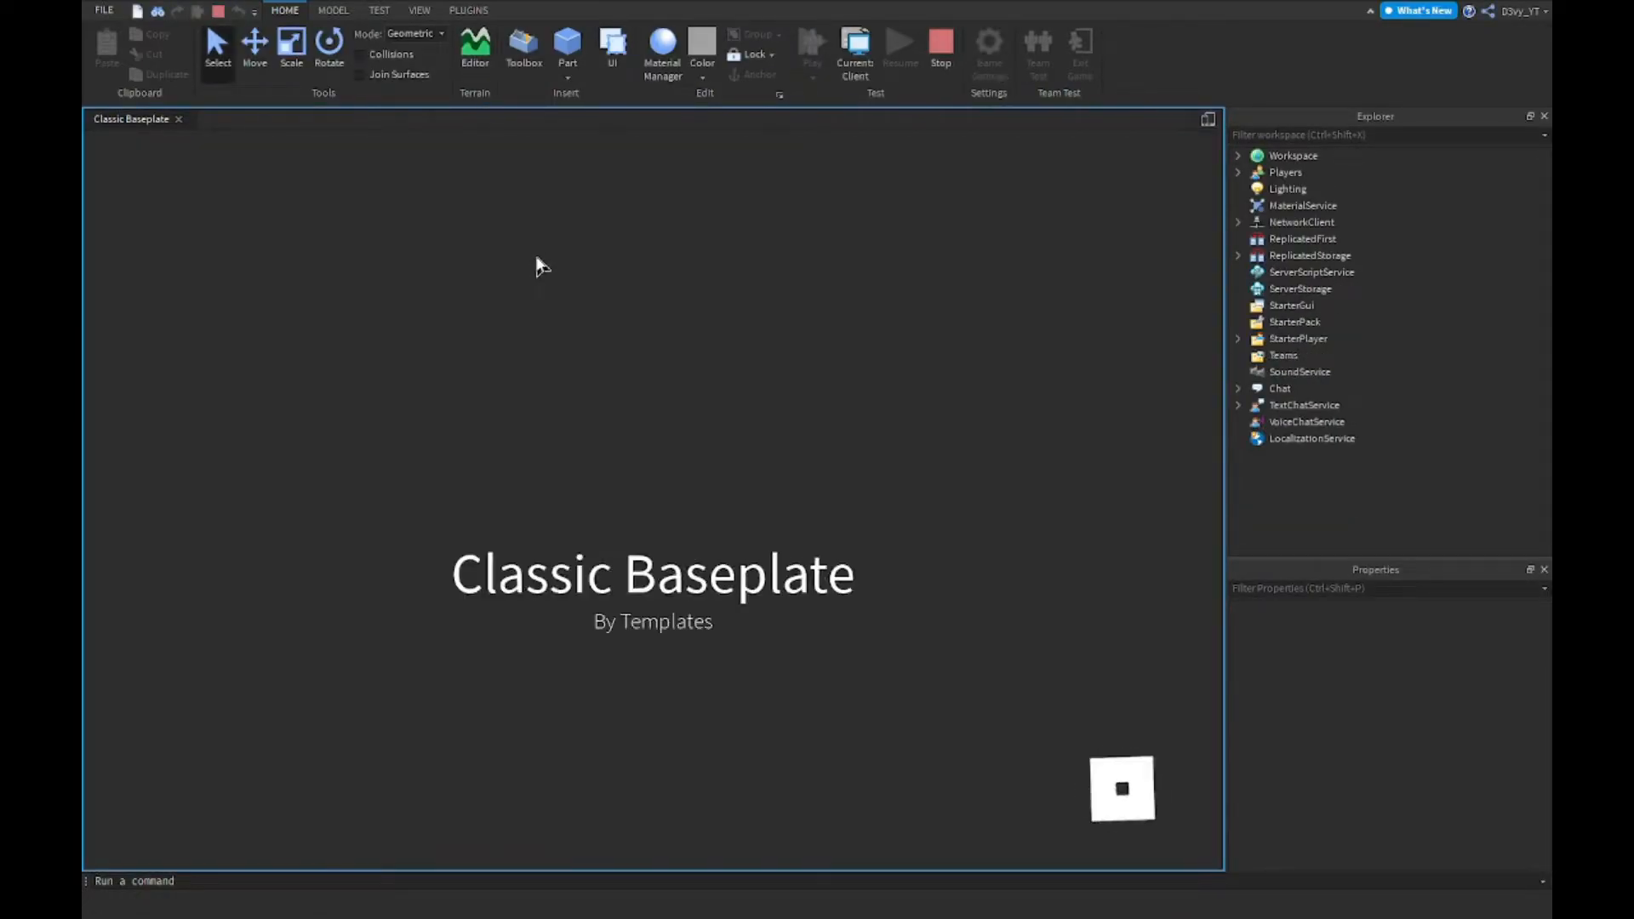
left_click(812, 48)
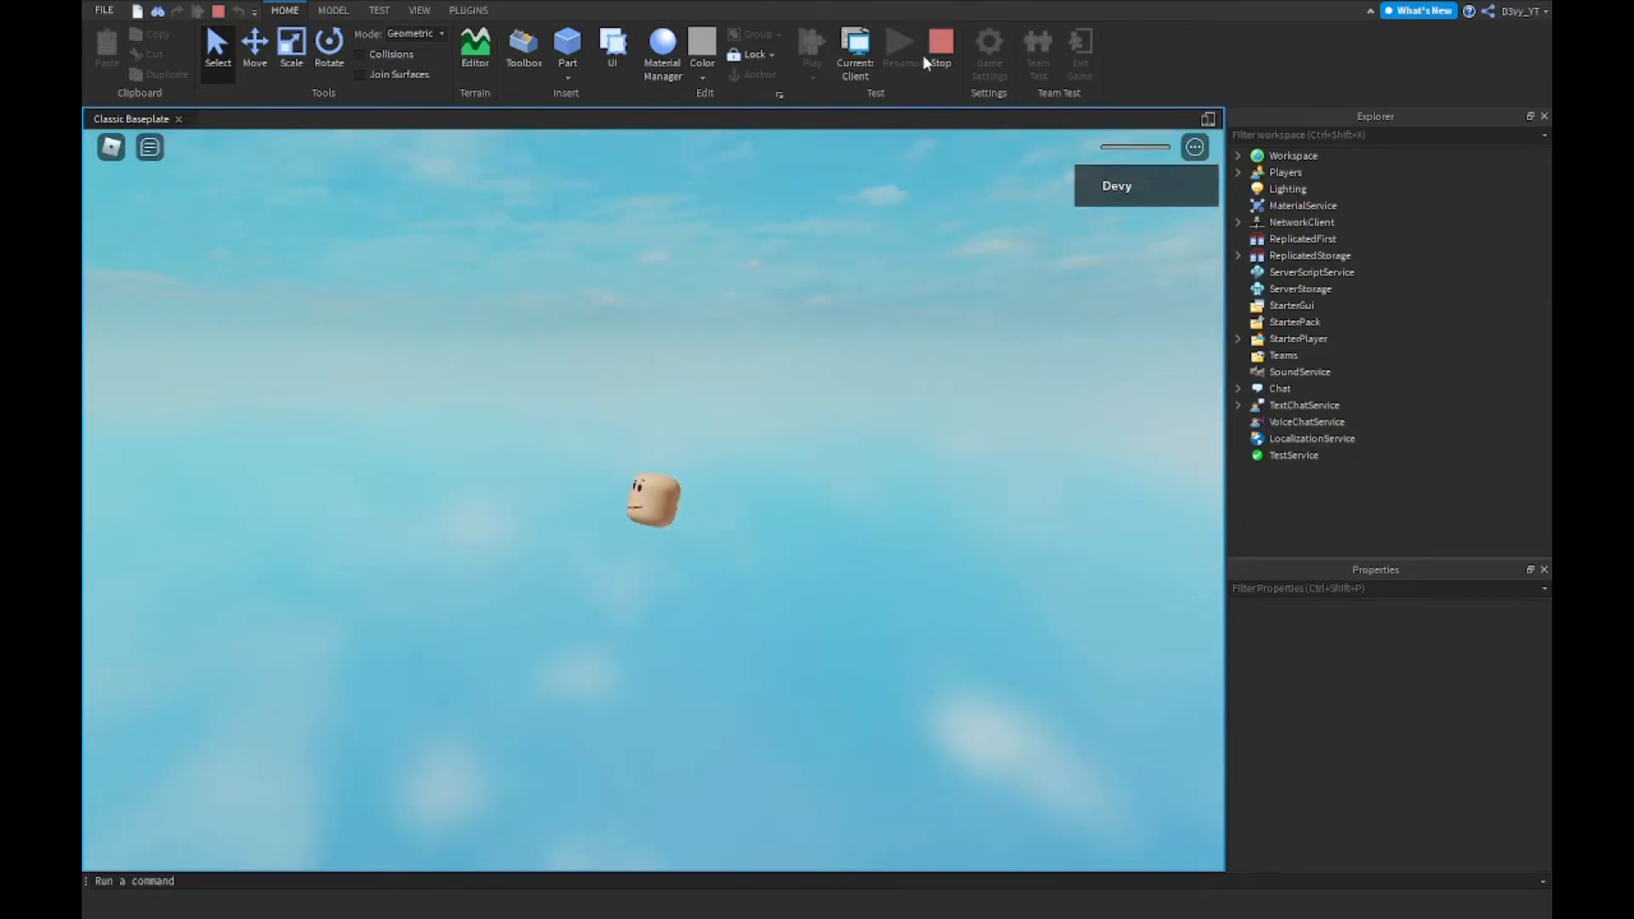
left_click(894, 46)
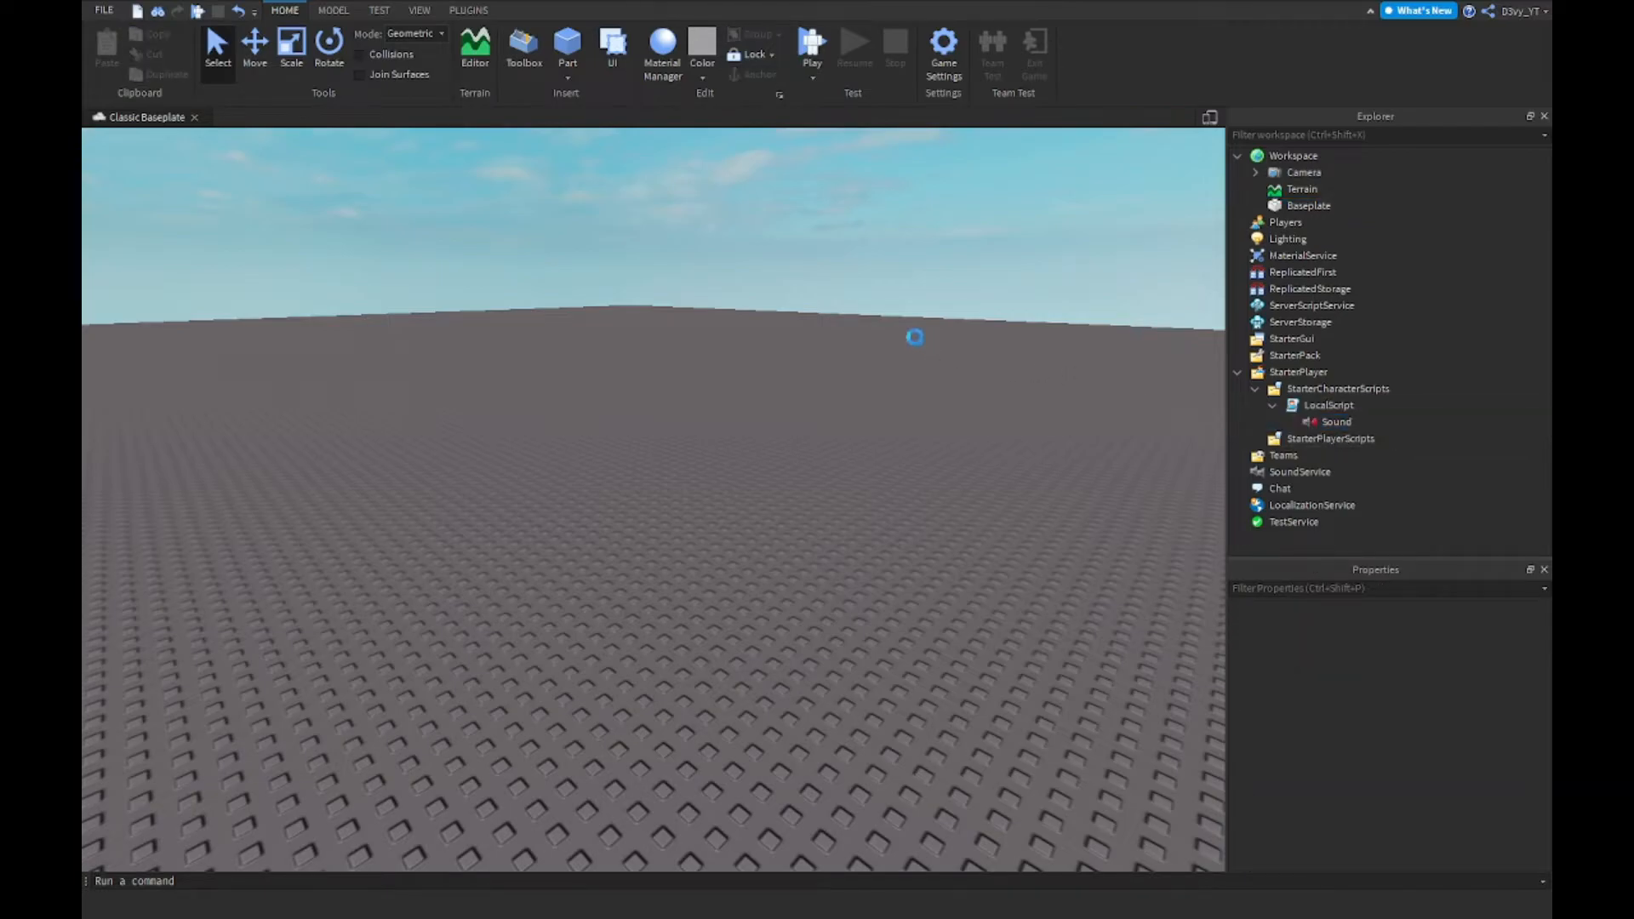
Play-test, reset the character to hear the custom death sound, then stop the test.
left_click(811, 44)
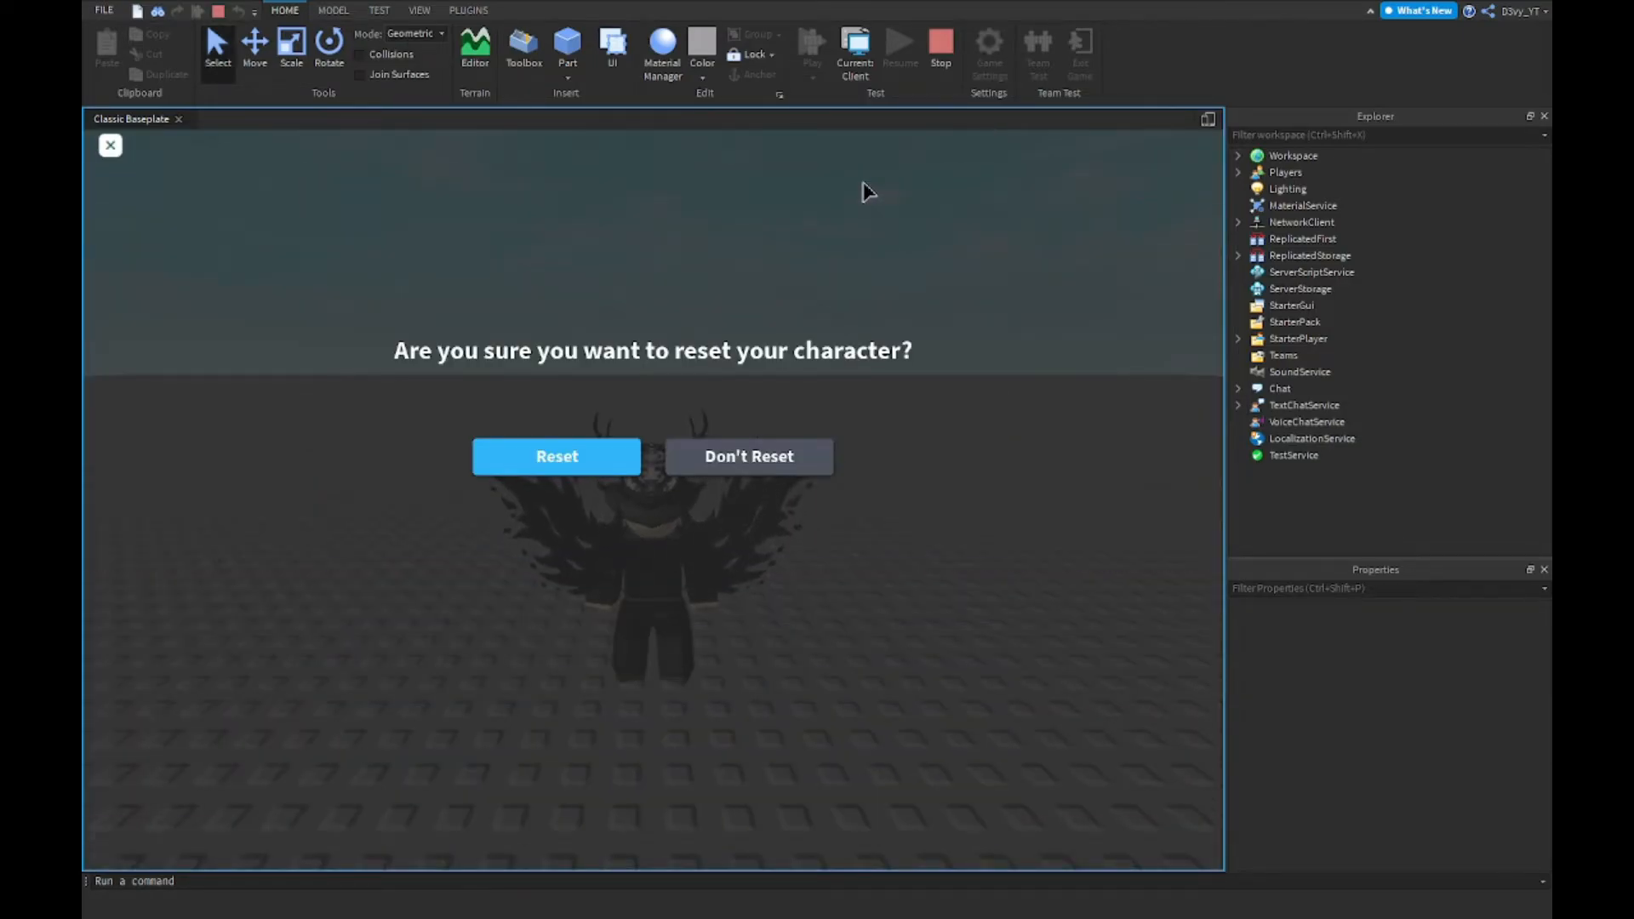
left_click(557, 456)
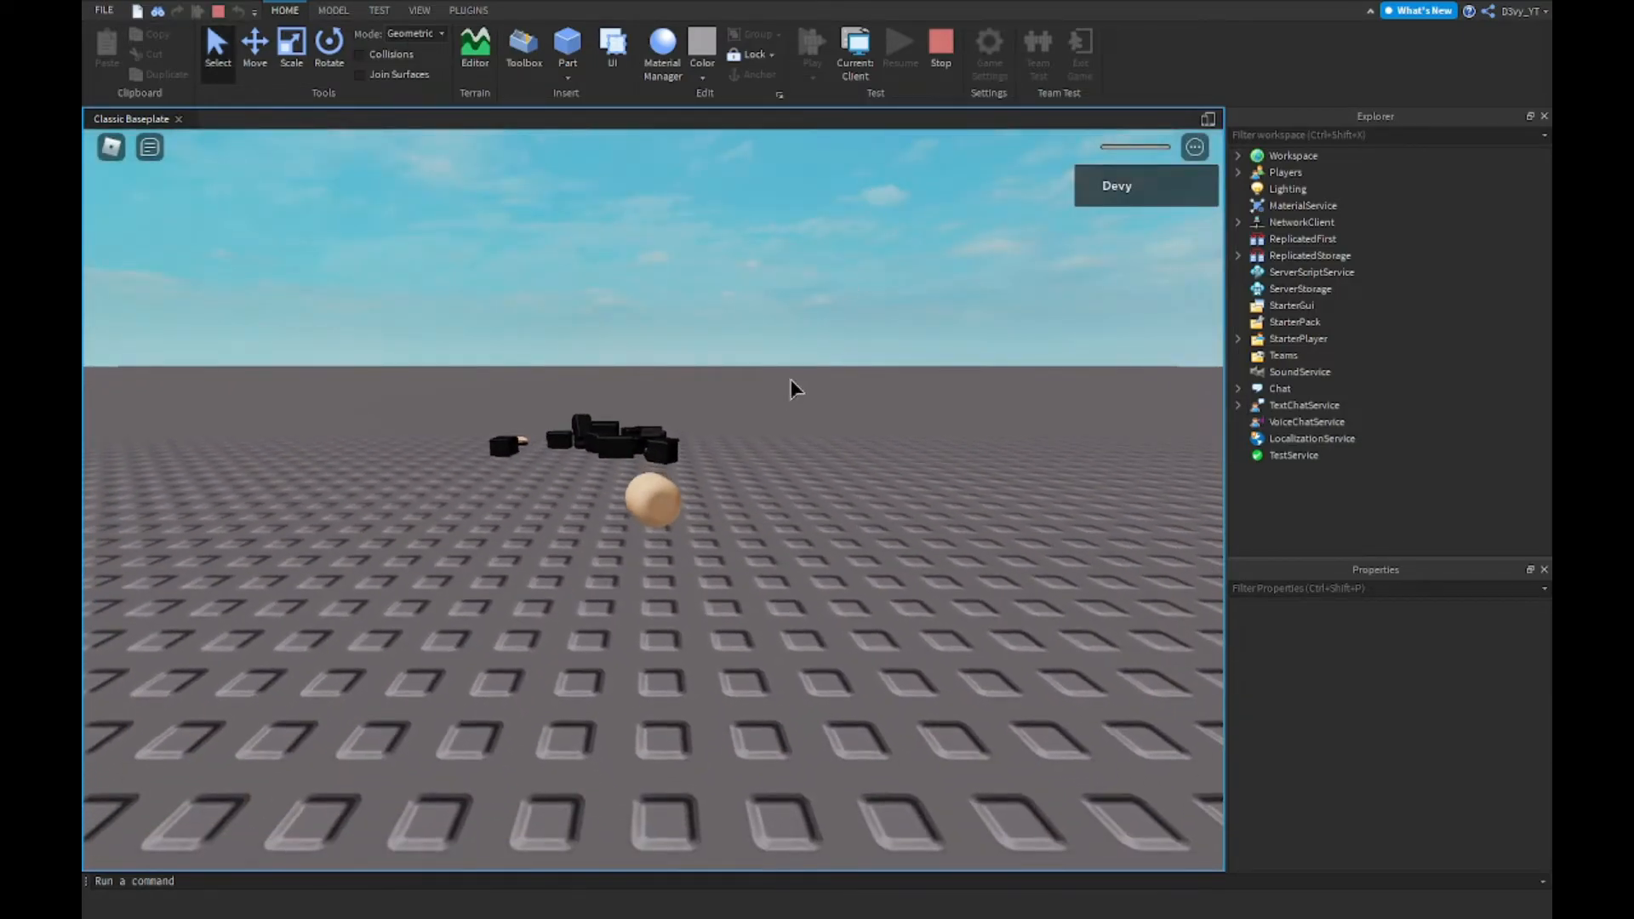
left_click(941, 50)
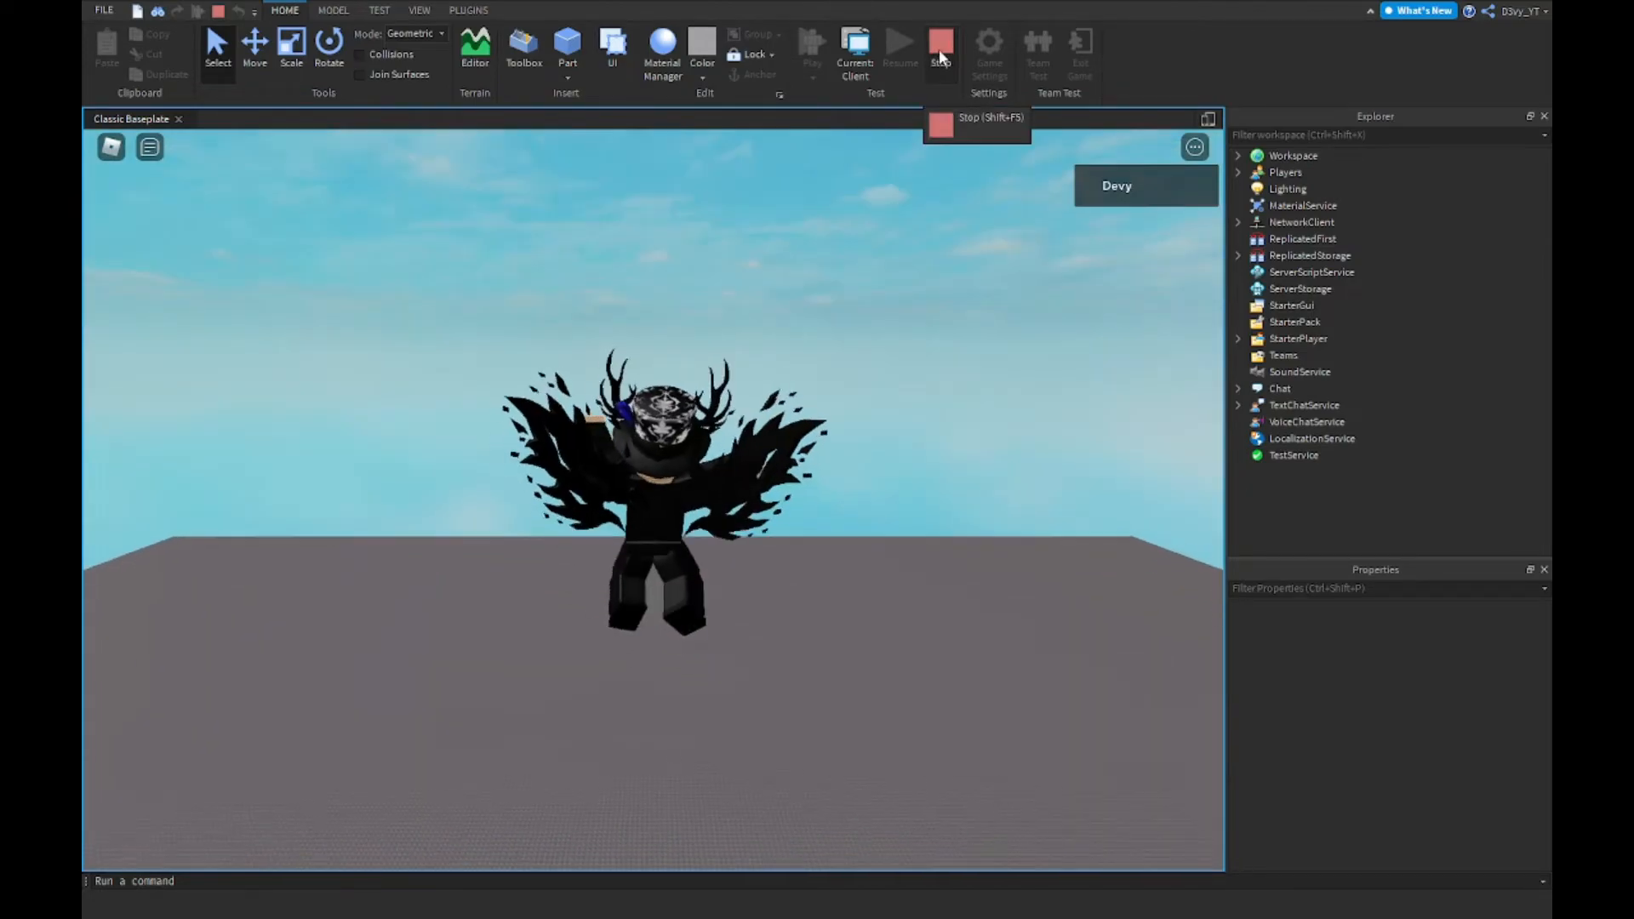
left_click(939, 45)
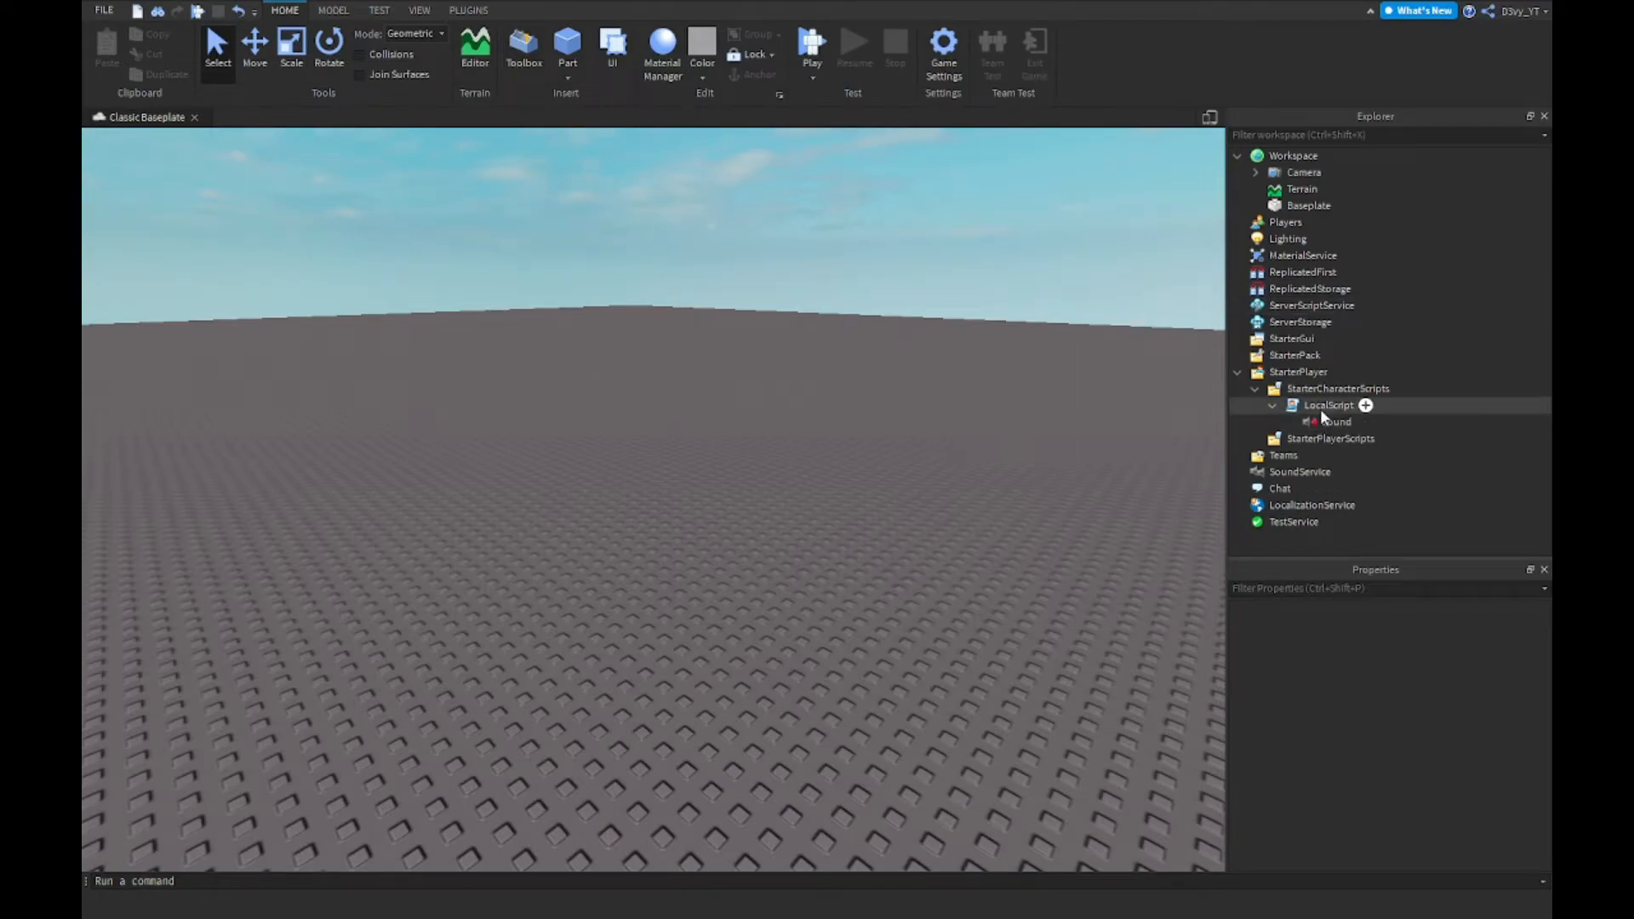
double_click(1327, 405)
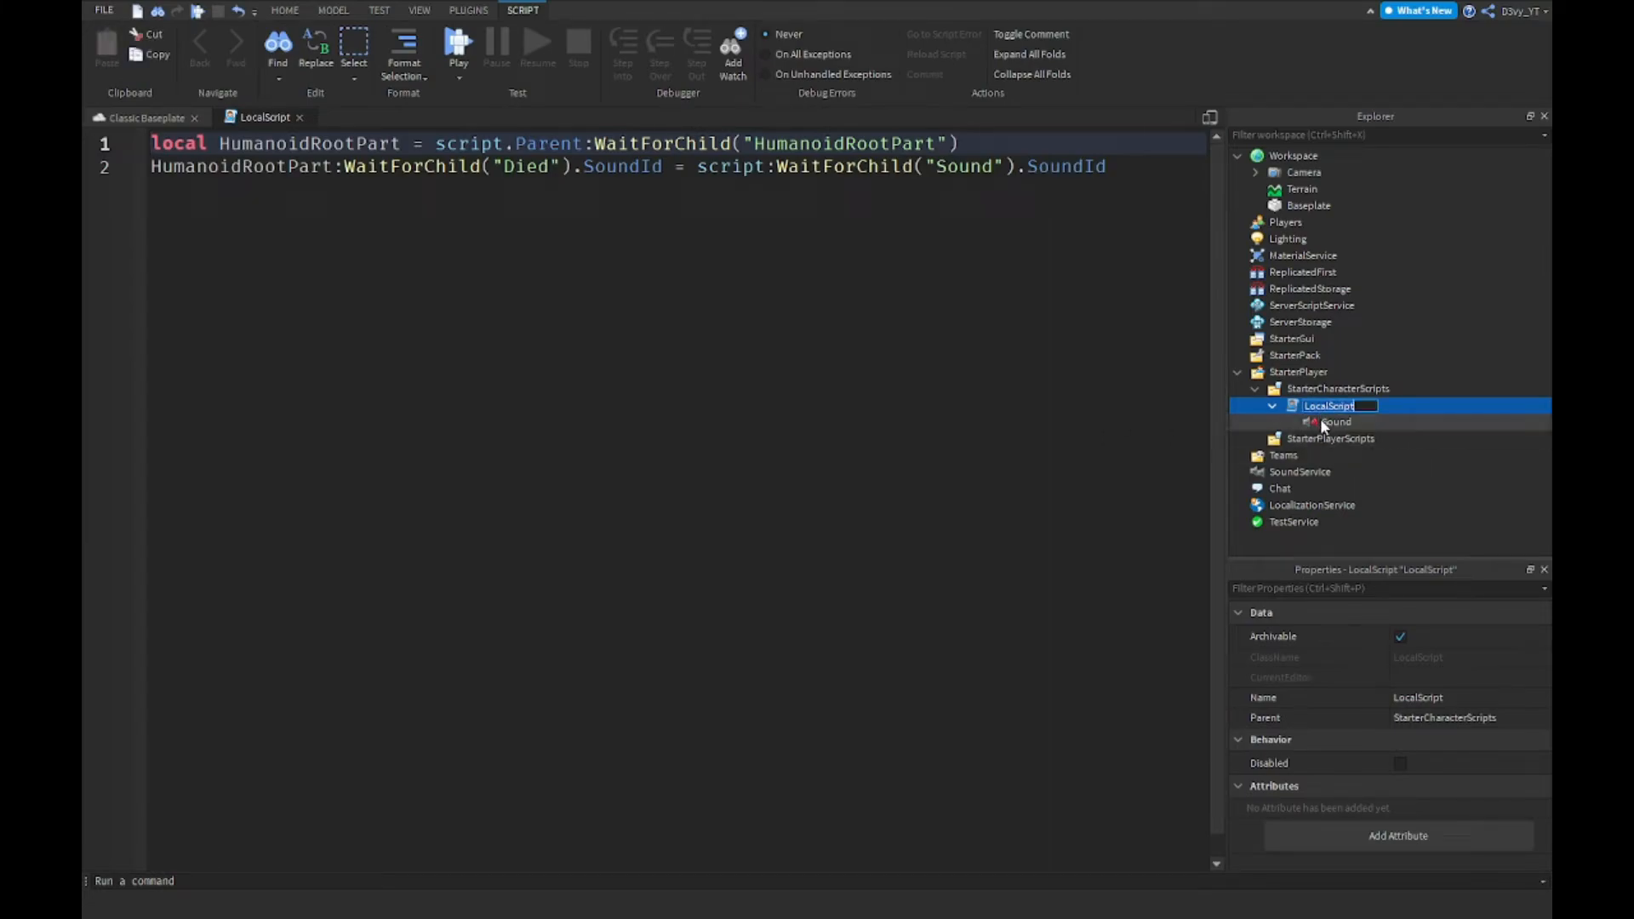
left_click(1338, 422)
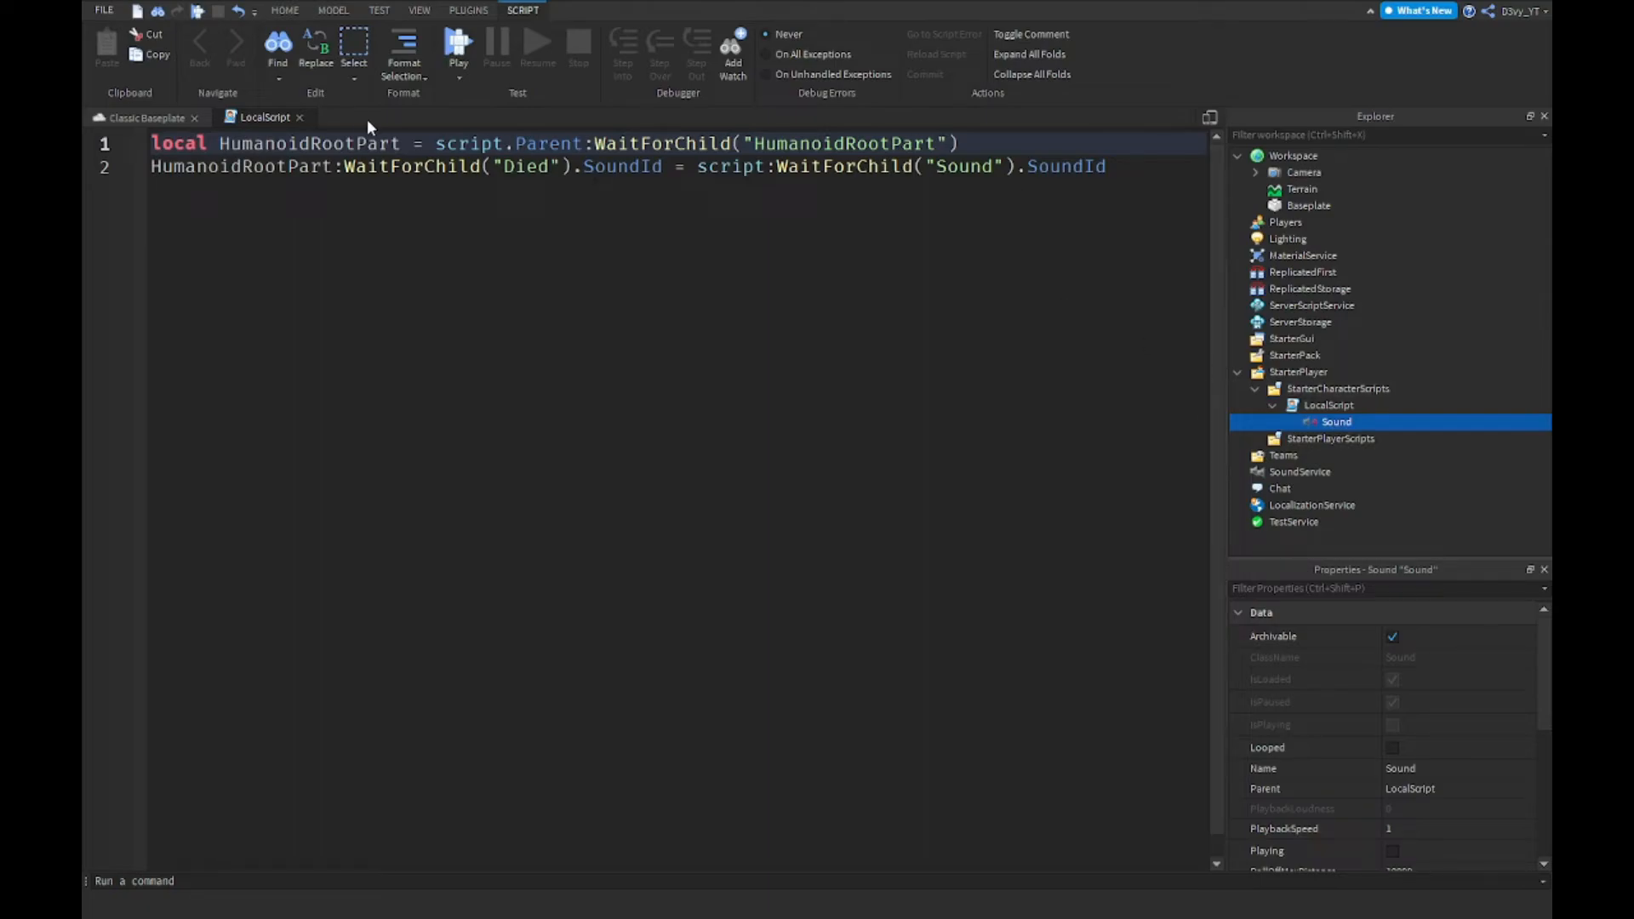
left_click(146, 117)
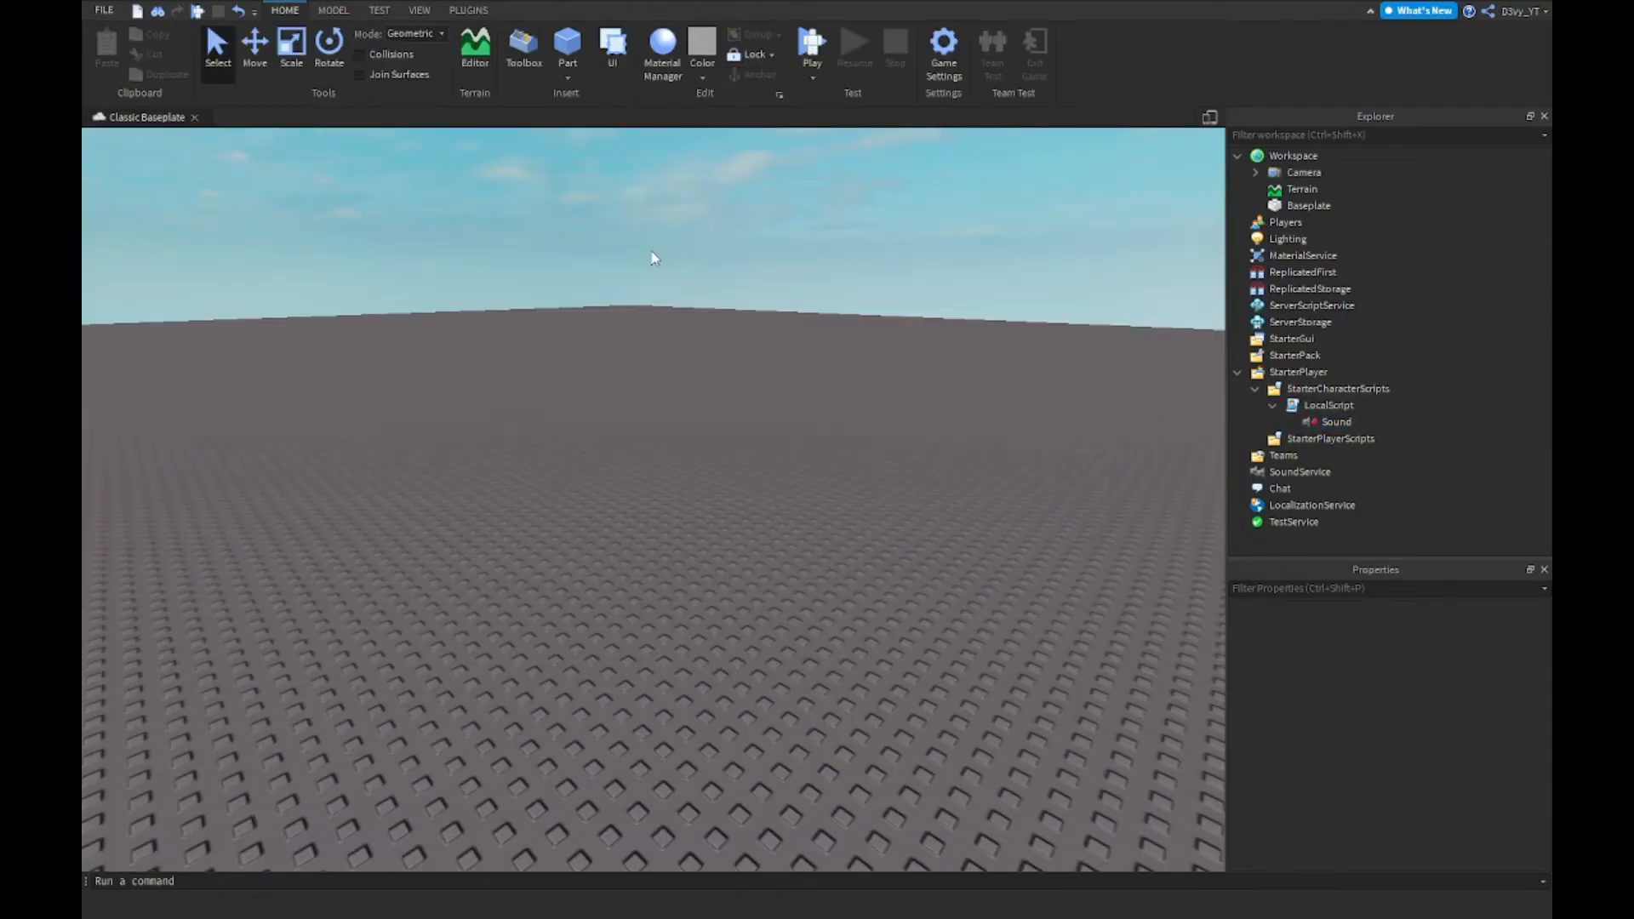